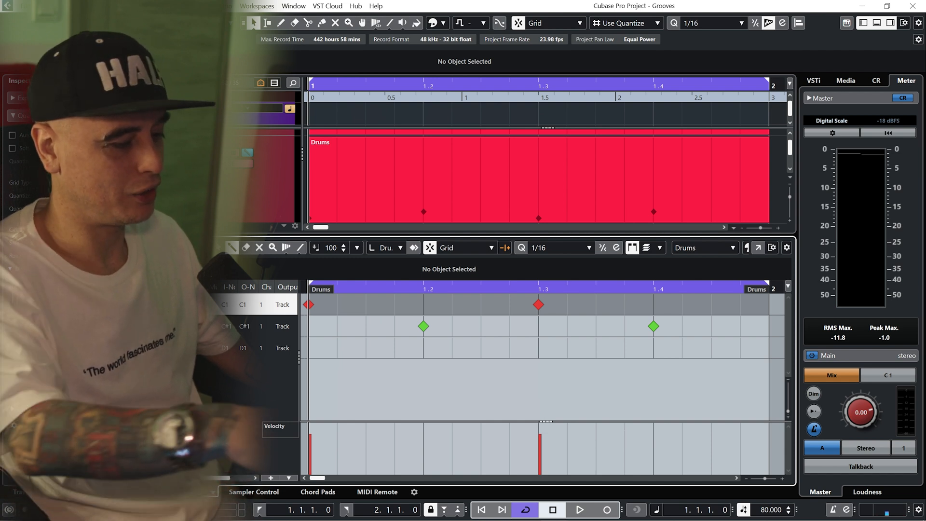
# Step: Show the Drums track's Quantize settings: 1/16 grid, tuplets off, 0% swing
pyautogui.click(579, 510)
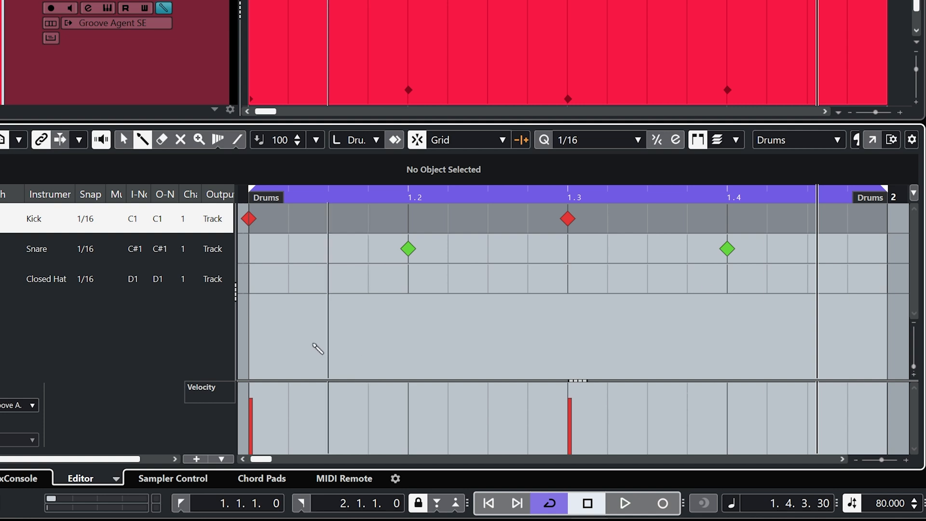
pyautogui.click(288, 278)
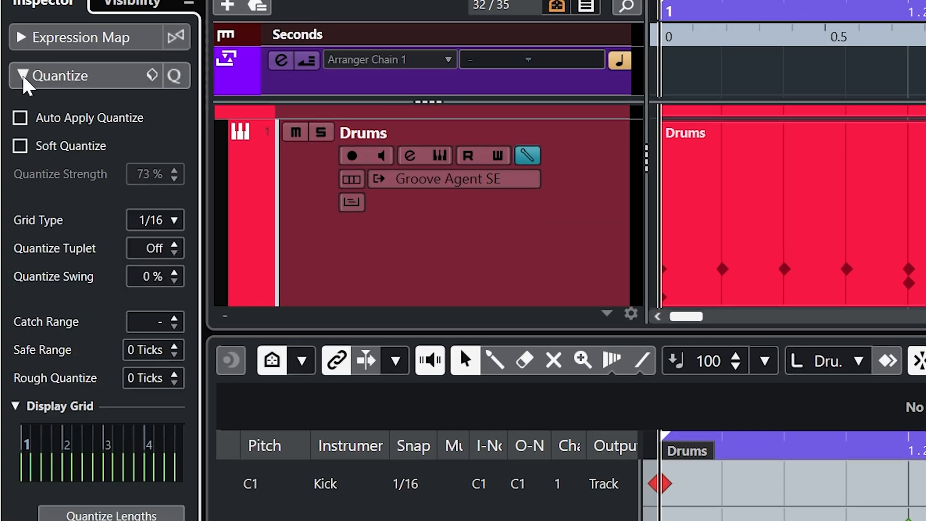
# Step: Turn on Auto Apply Quantize in the Drums track's reopened Quantize section
pyautogui.click(22, 76)
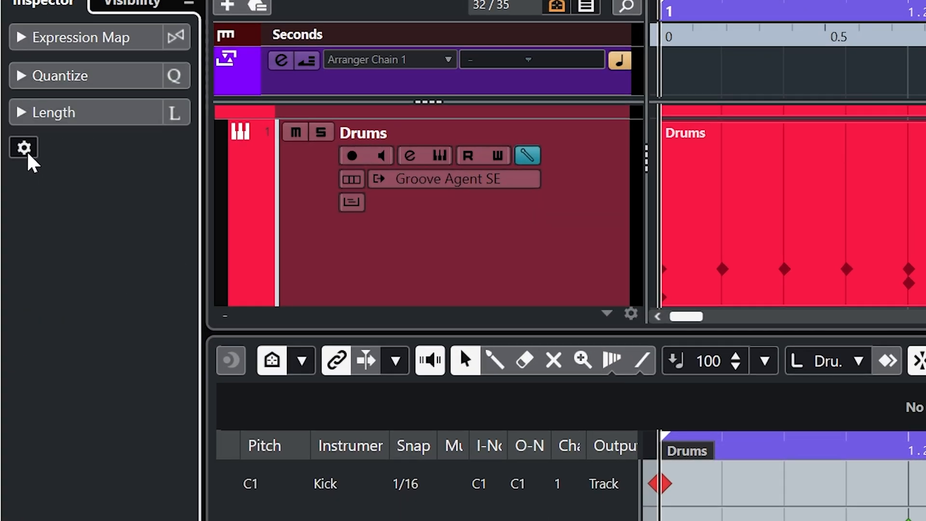
pyautogui.click(23, 147)
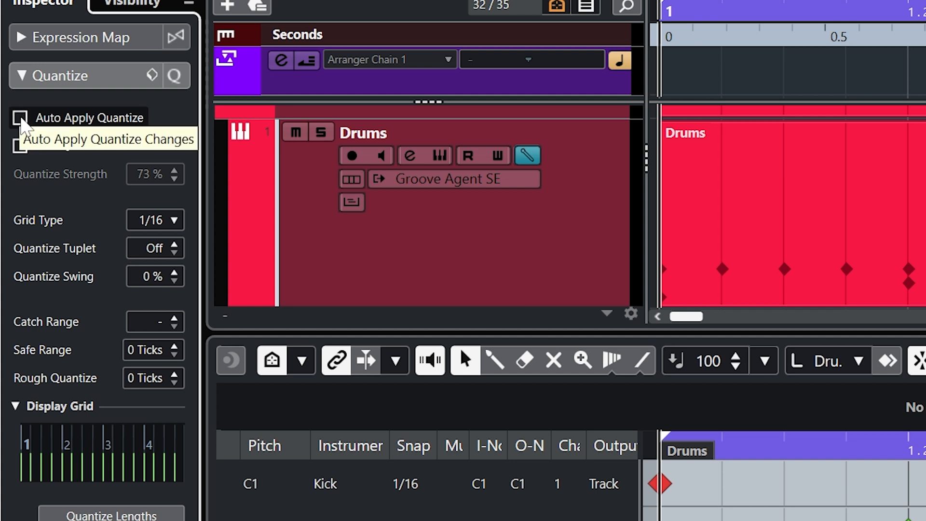
pyautogui.click(19, 118)
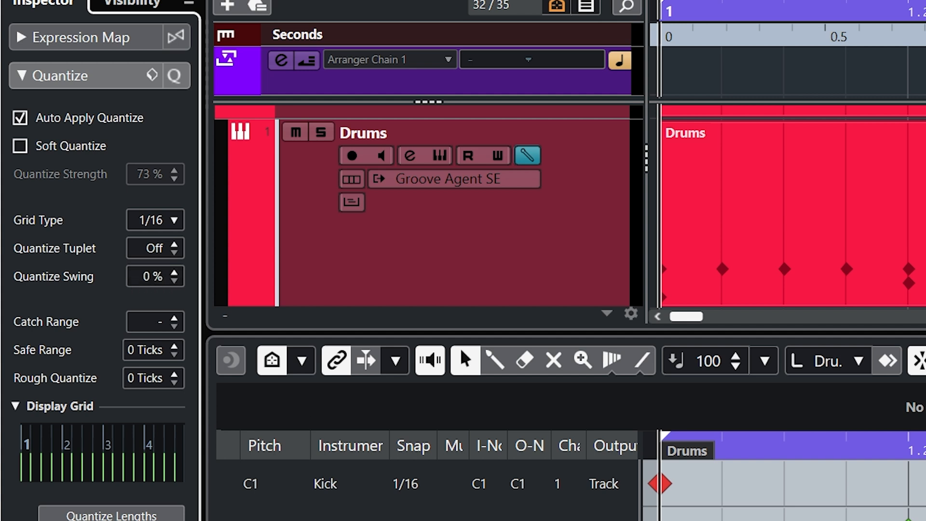
pyautogui.moveTo(154, 276)
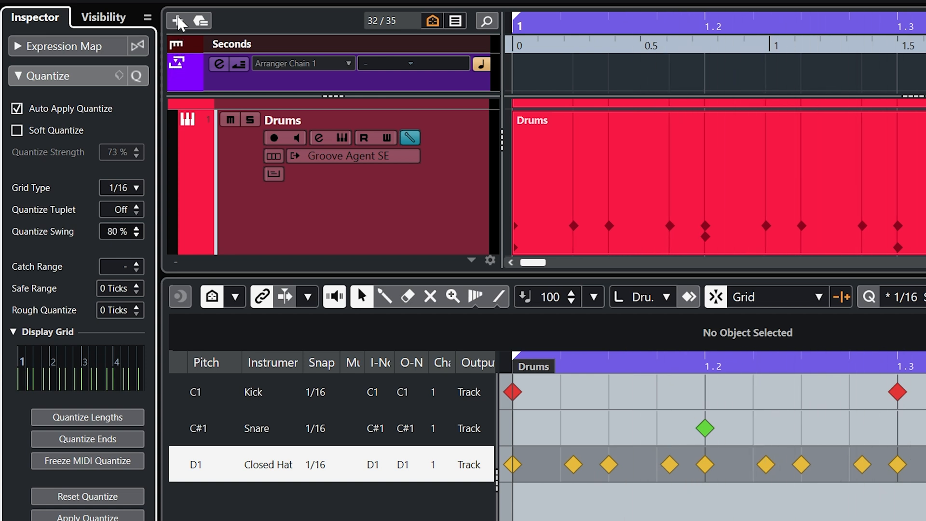
# Step: Try swing values of 60%, 0%, 100%, 10%, 20% and 0%, then 36%
pyautogui.click(139, 227)
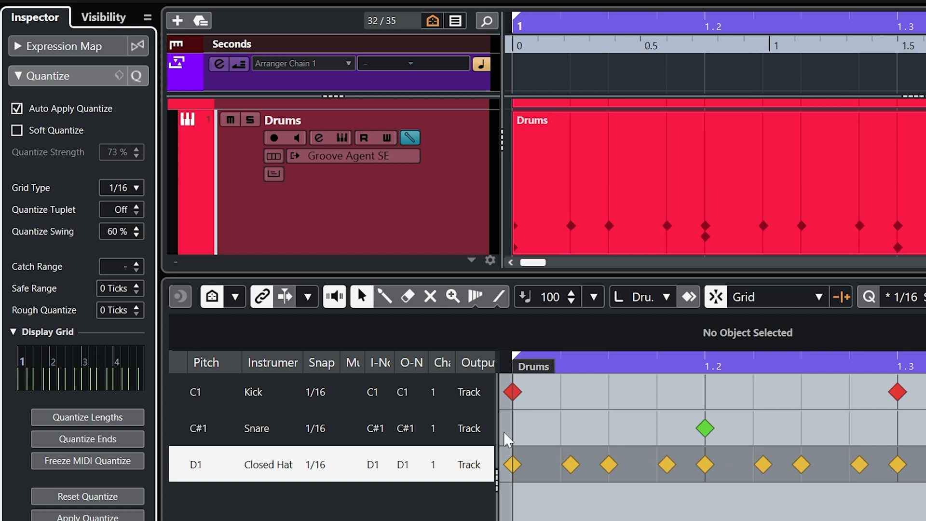
pyautogui.moveTo(774, 481)
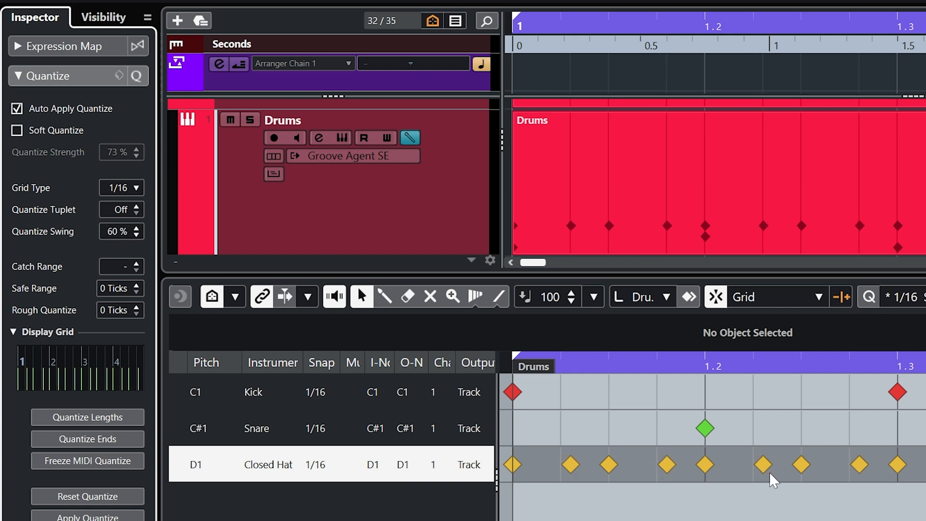
pyautogui.moveTo(732, 474)
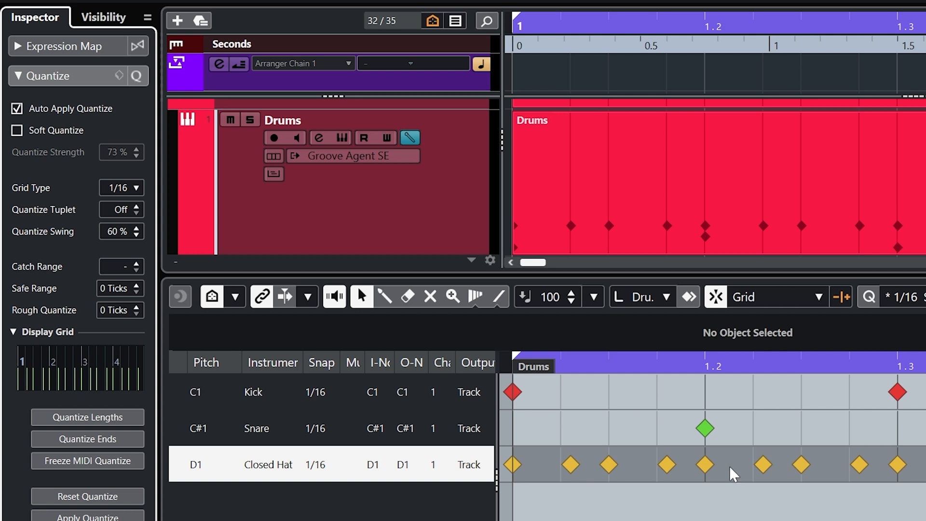
pyautogui.moveTo(791, 495)
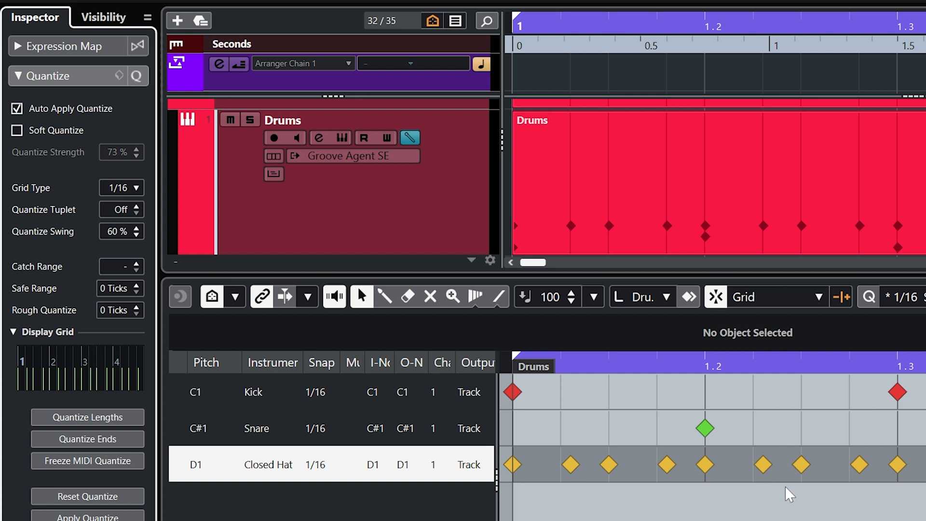
pyautogui.click(140, 232)
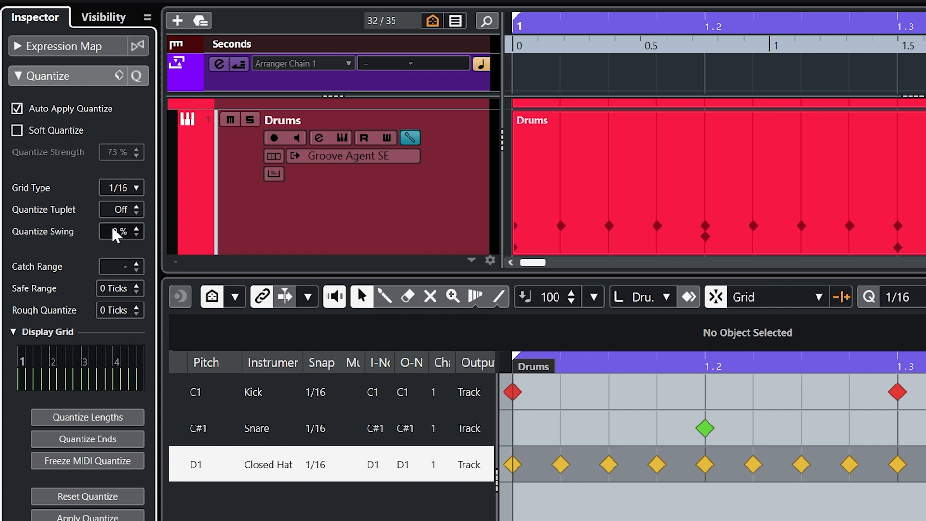
pyautogui.click(116, 231)
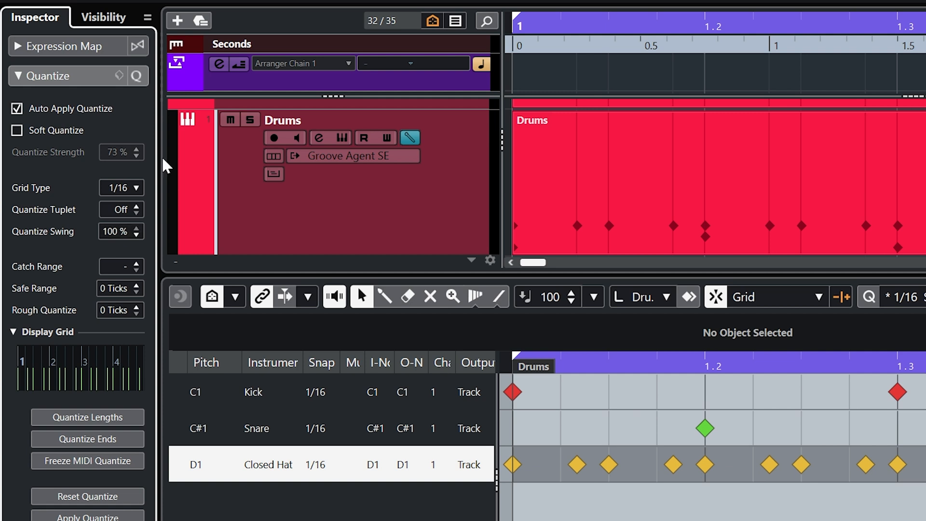
pyautogui.moveTo(584, 471)
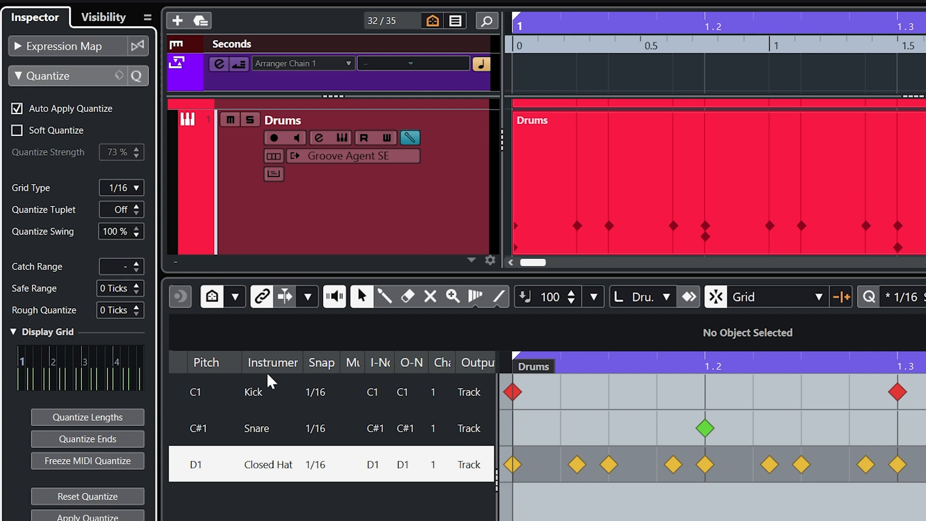
pyautogui.click(141, 232)
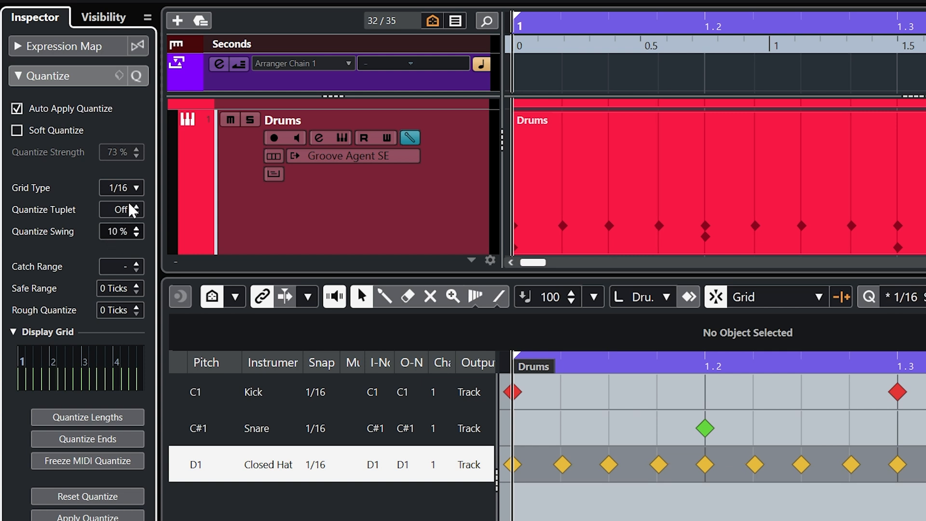
pyautogui.click(137, 227)
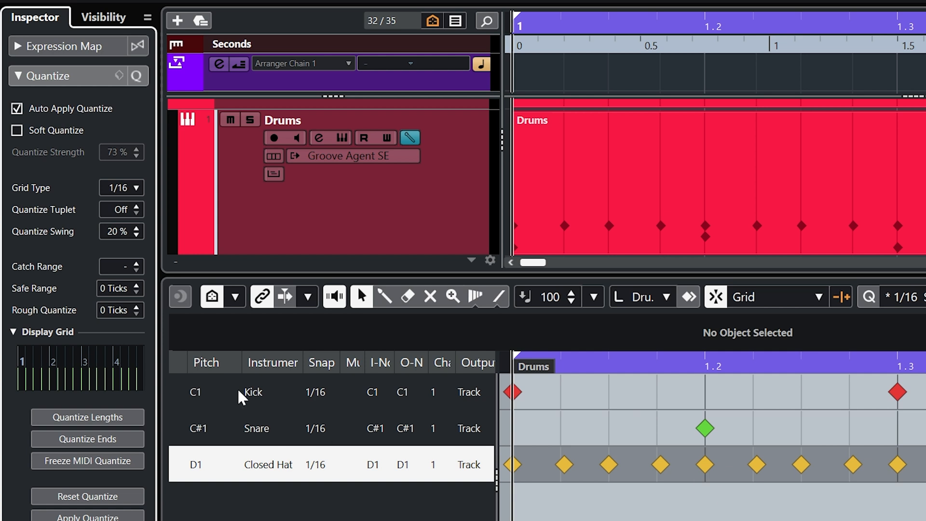
pyautogui.moveTo(23, 254)
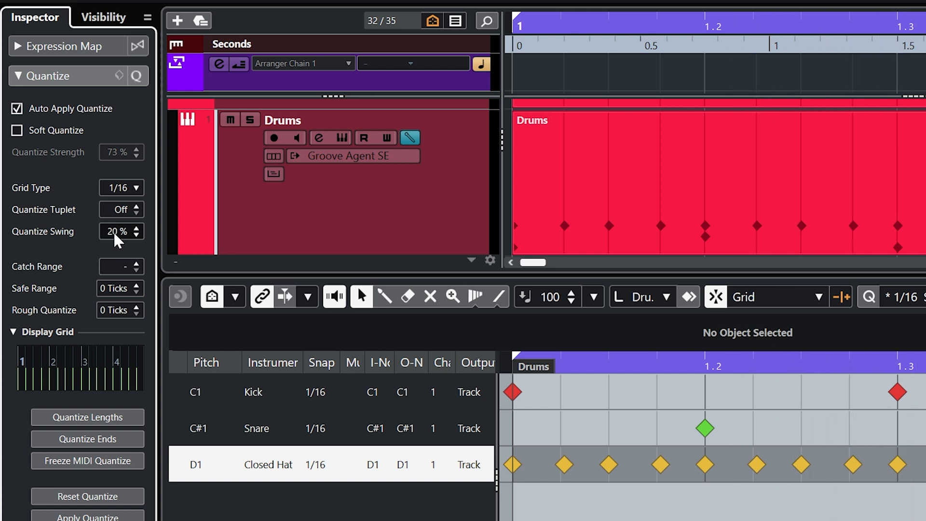
pyautogui.click(139, 235)
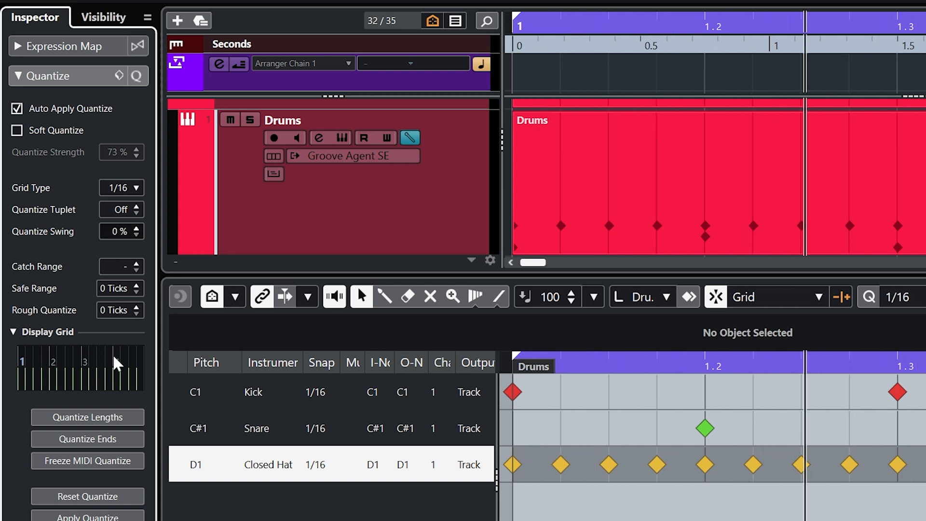
pyautogui.click(135, 227)
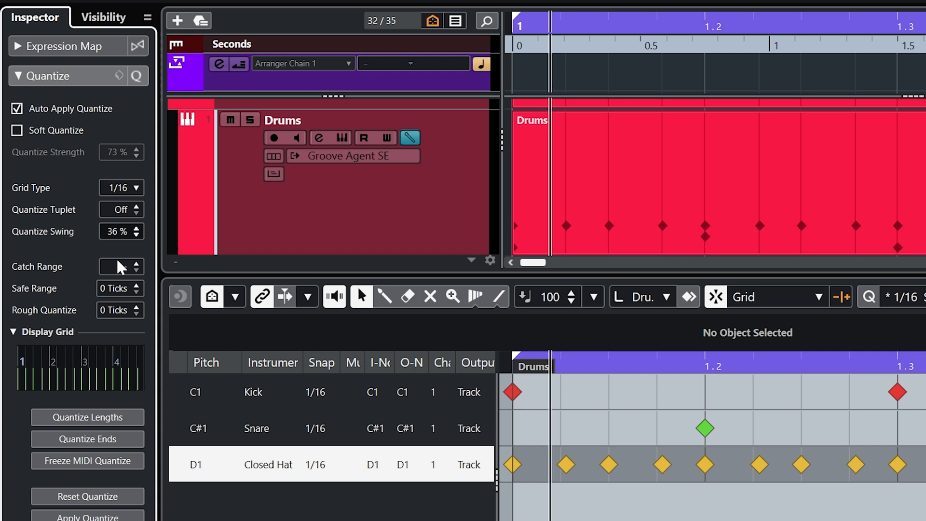
pyautogui.click(136, 235)
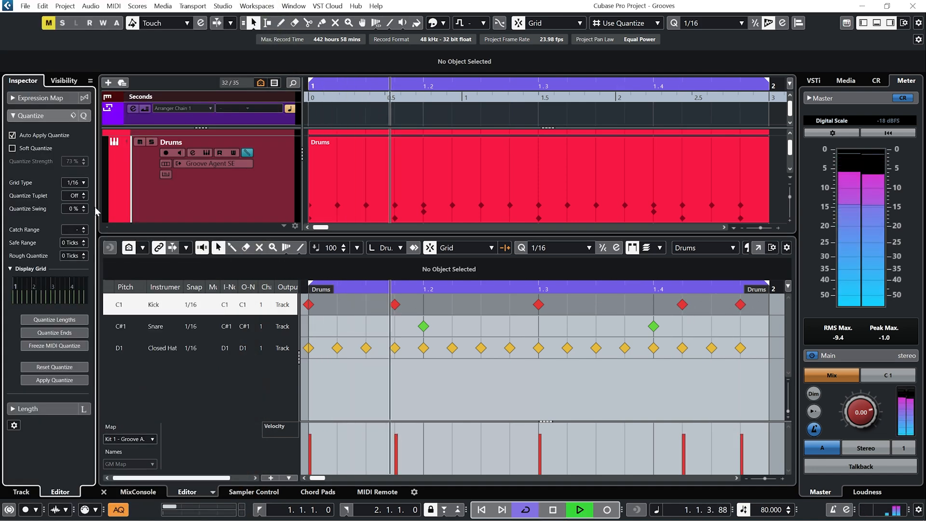
# Step: Try 46% swing, then return the swing to 0% for straight hats
pyautogui.click(72, 208)
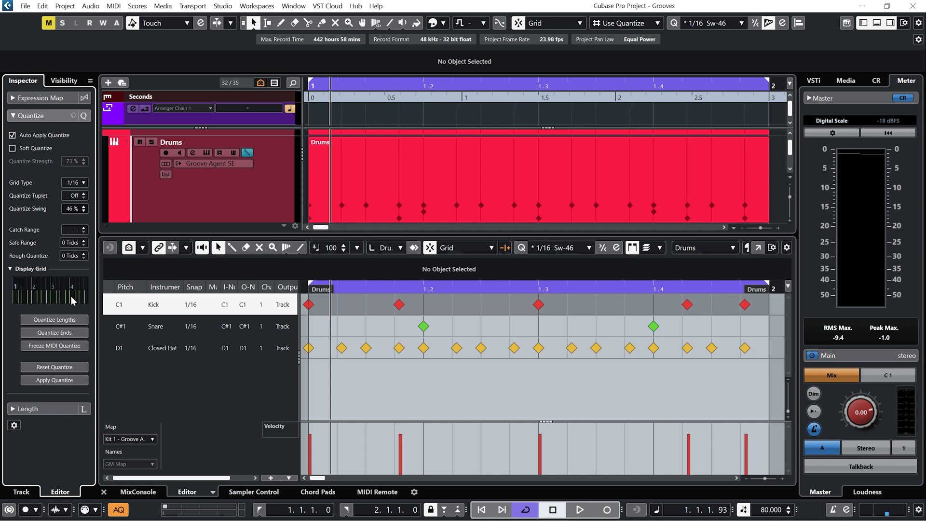
pyautogui.click(579, 510)
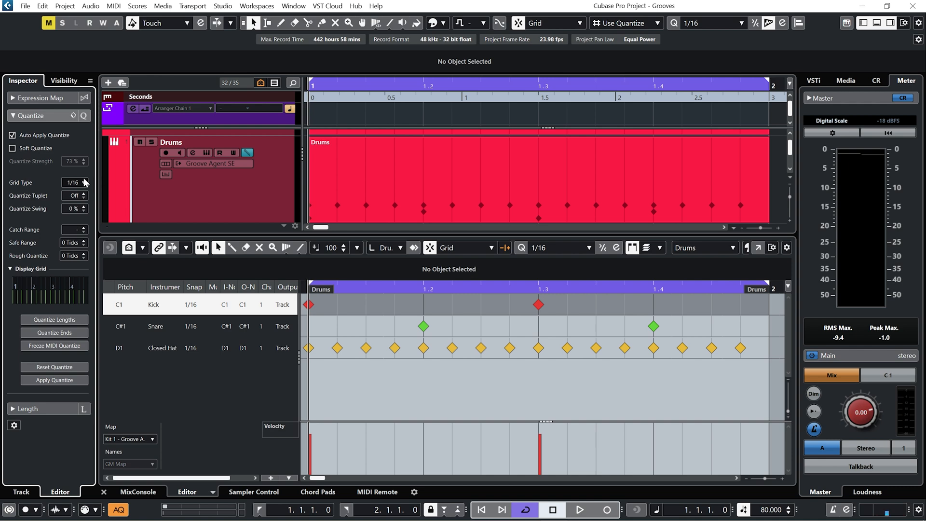
# Step: Set the quantize grid to 1/8 and raise the swing to 75%
pyautogui.click(82, 182)
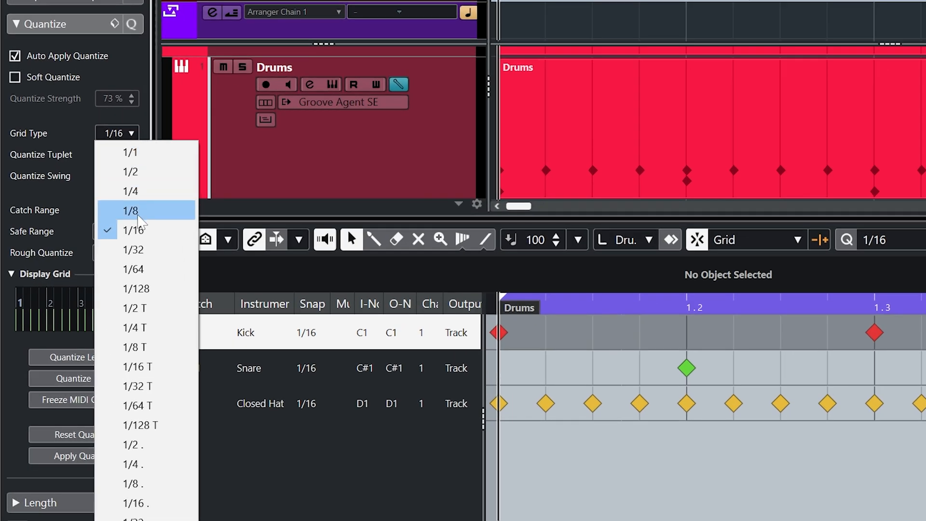
pyautogui.click(129, 211)
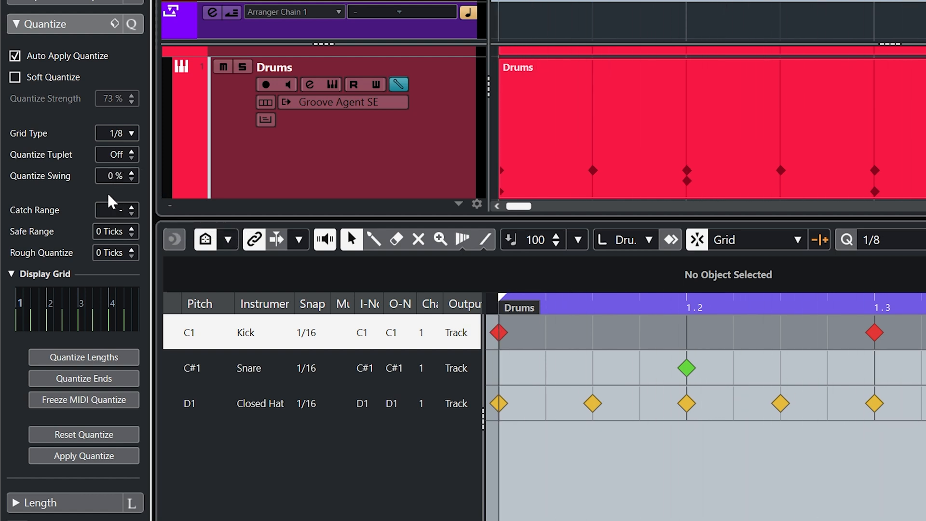
pyautogui.click(131, 172)
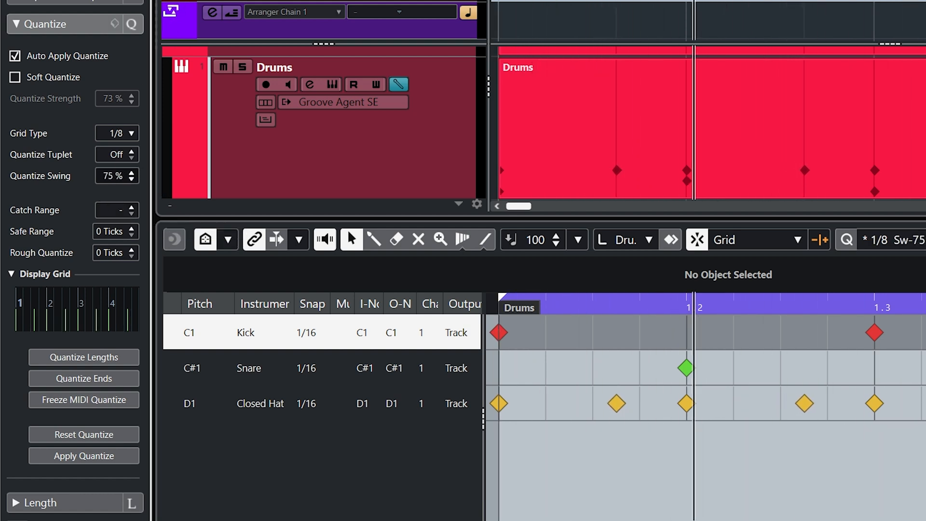
pyautogui.click(131, 171)
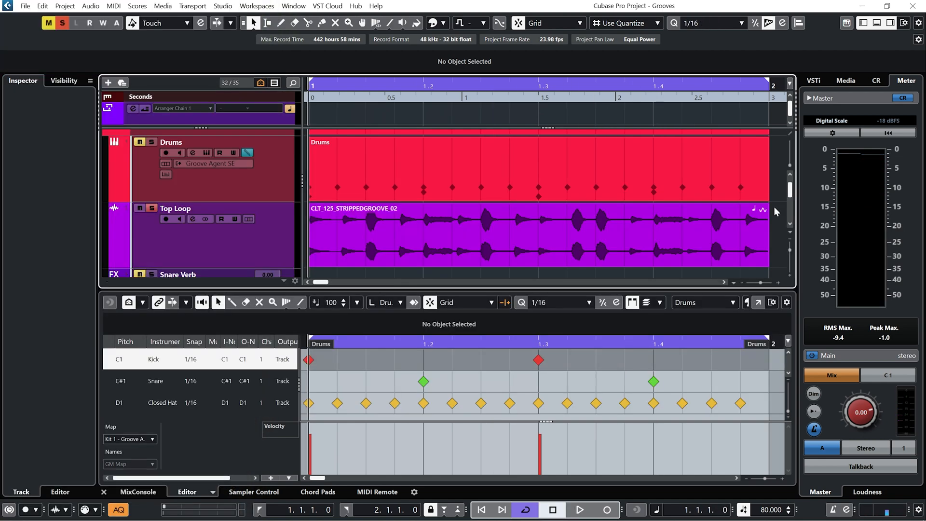
# Step: Quantize the Drums part to a 1/16 grid with 49% swing
pyautogui.click(579, 510)
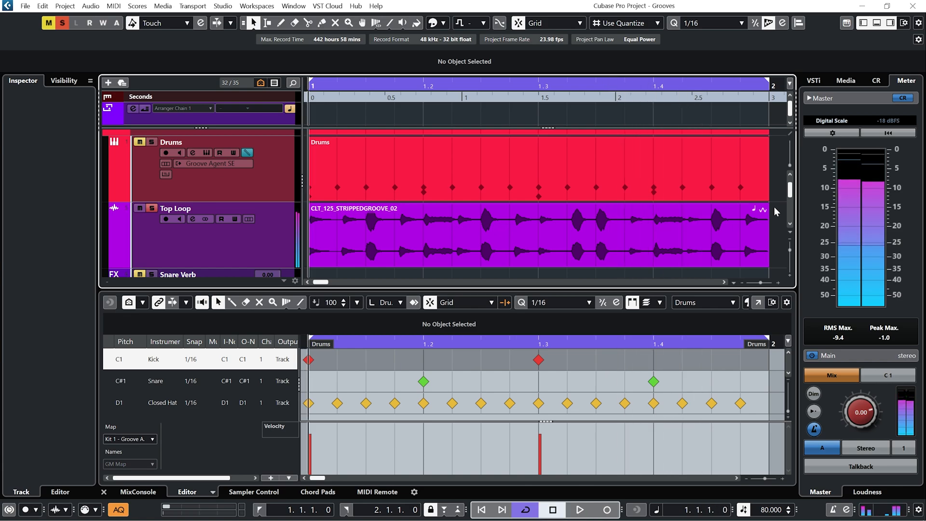
pyautogui.click(580, 509)
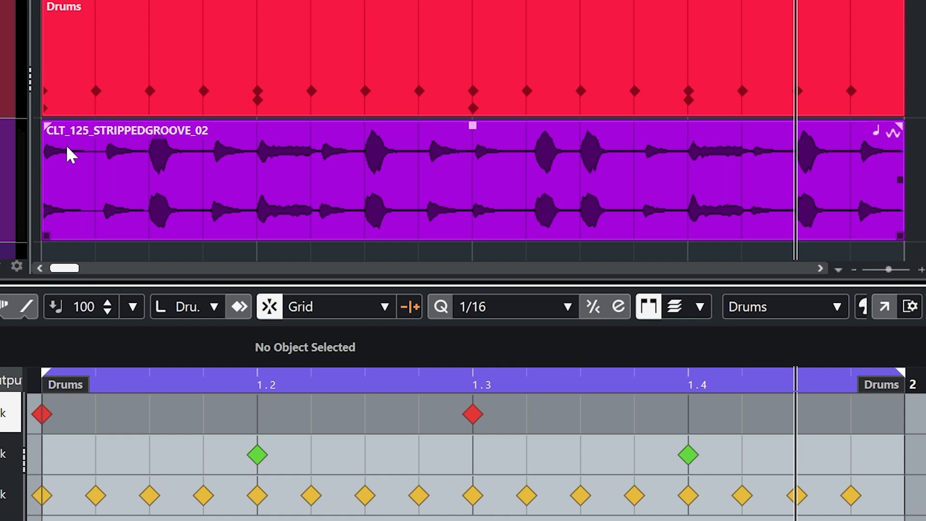
pyautogui.moveTo(215, 170)
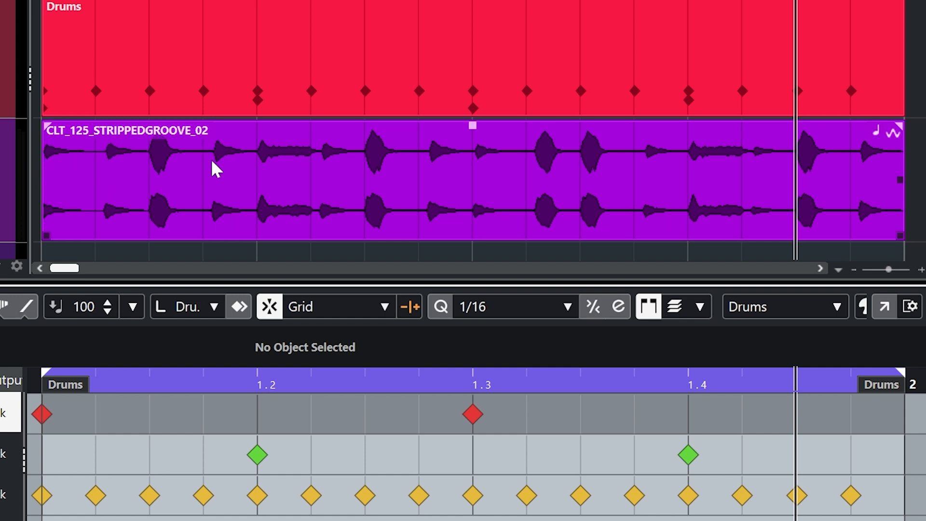
pyautogui.moveTo(437, 171)
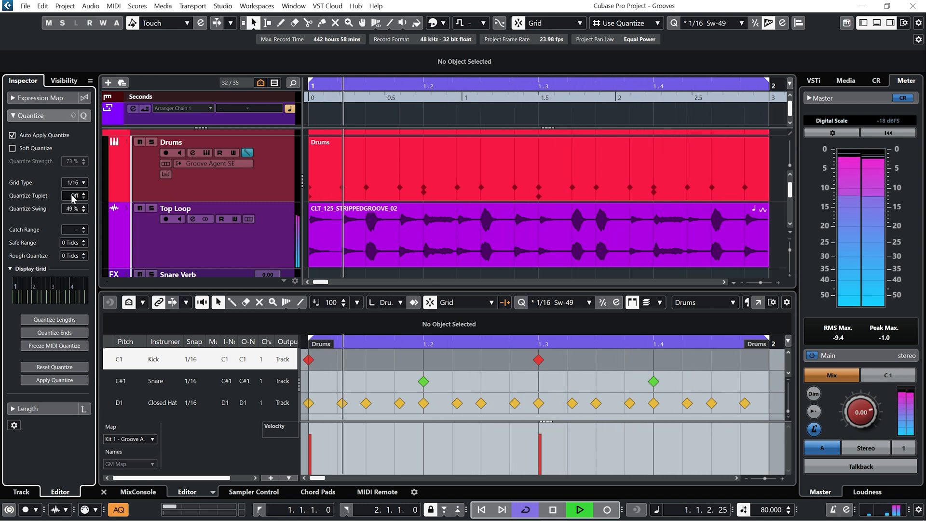
pyautogui.click(578, 509)
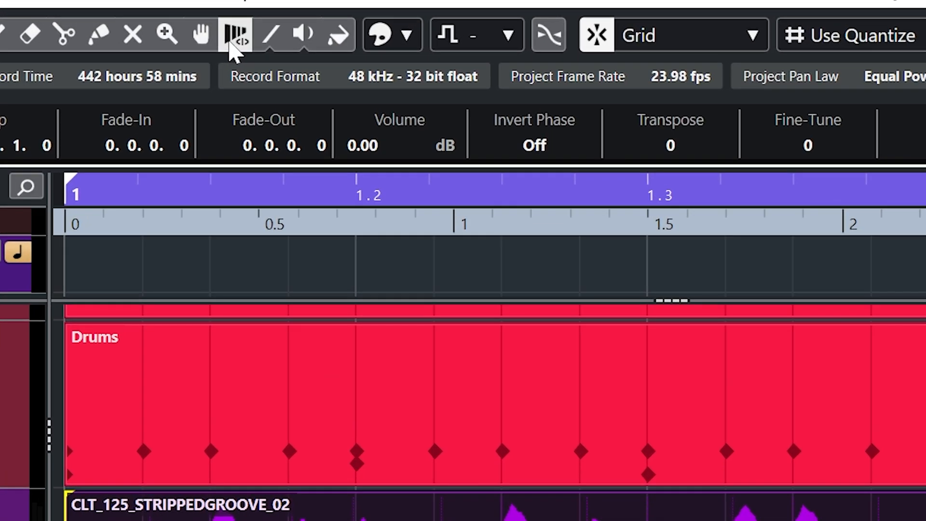
# Step: Switch the Warp Samples tool to Free Warp mode
pyautogui.click(236, 35)
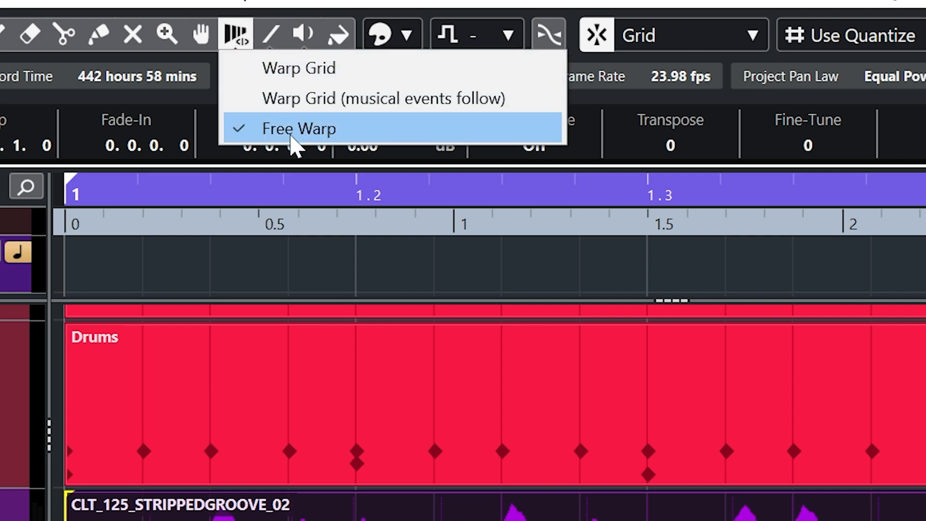
pyautogui.click(298, 129)
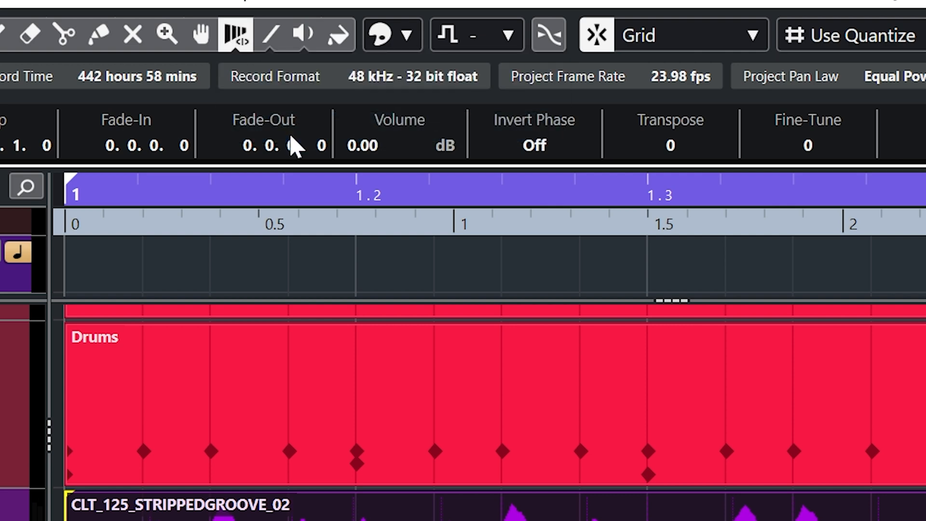
pyautogui.scroll(-3)
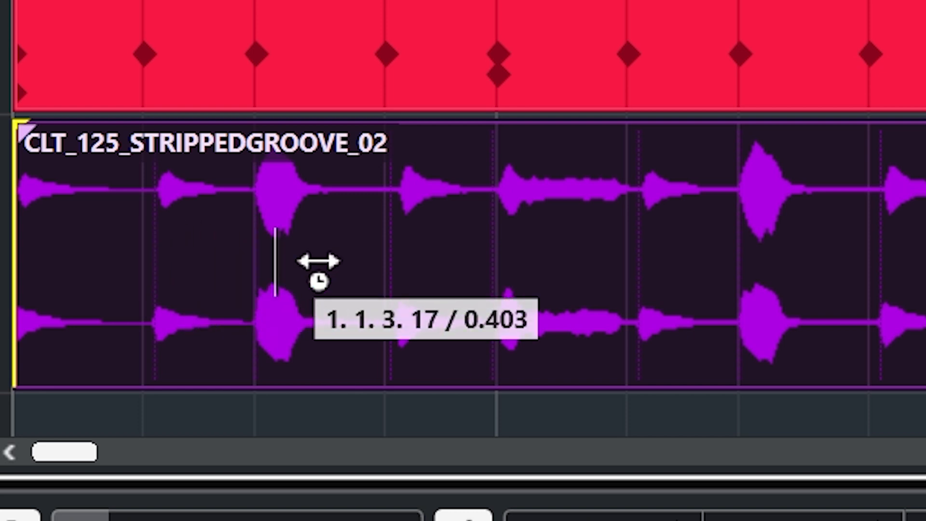
# Step: Create and drag warp markers on the drum loop's hits to retime them
pyautogui.moveTo(278, 260); pyautogui.dragTo(251, 260)
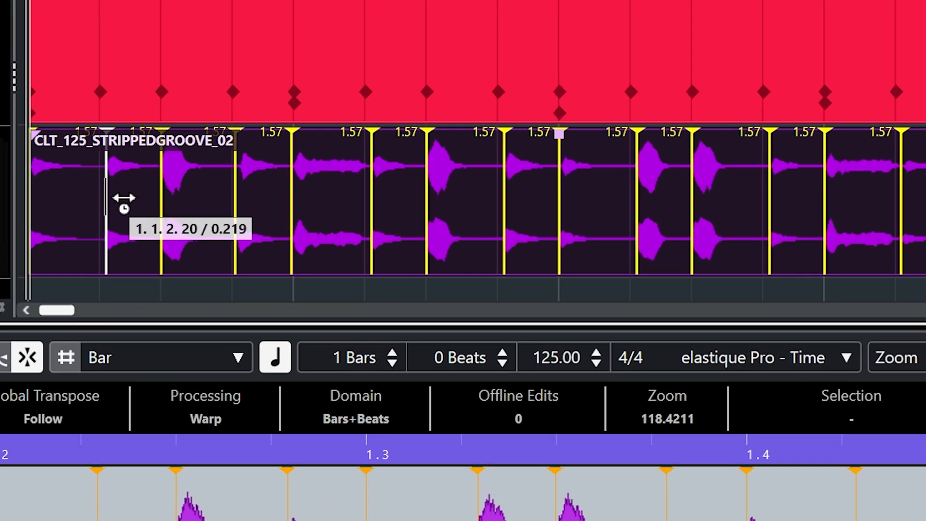
pyautogui.moveTo(106, 195); pyautogui.dragTo(233, 195)
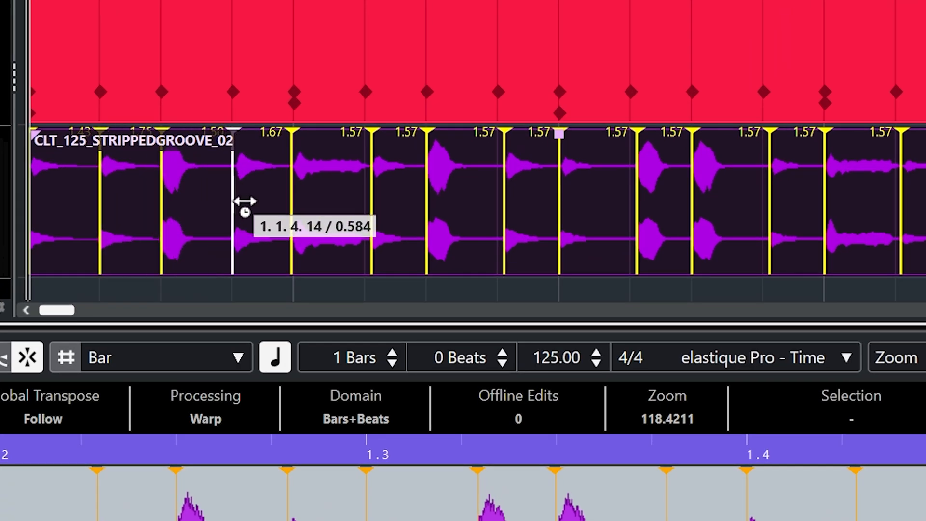
pyautogui.moveTo(233, 200); pyautogui.dragTo(499, 201)
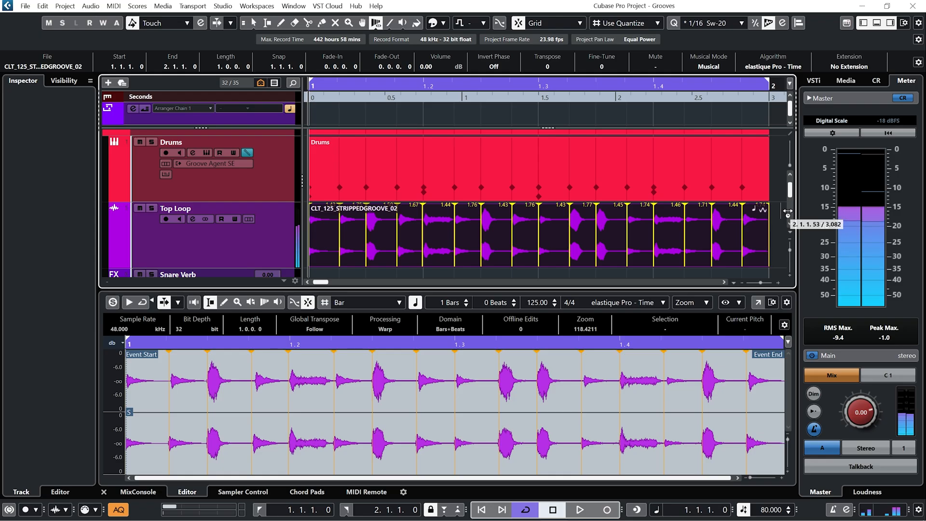
# Step: Settle the swing at 20%, turn off Auto Apply Quantize, and enable AudioWarp quantizing
pyautogui.click(580, 510)
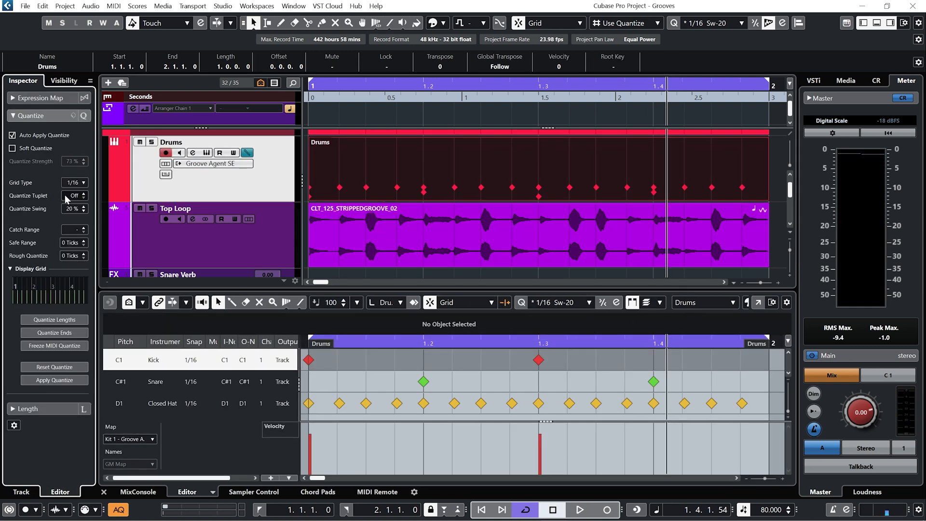
pyautogui.click(71, 209)
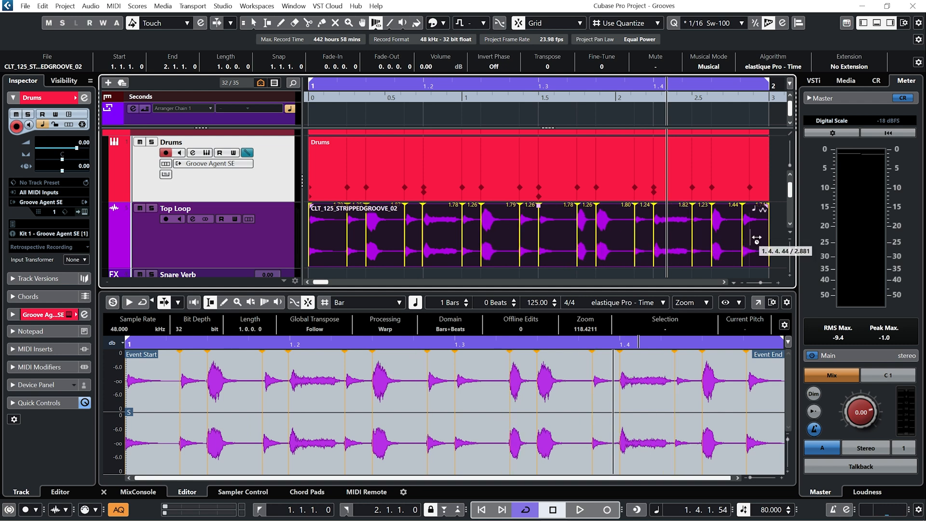
pyautogui.click(579, 509)
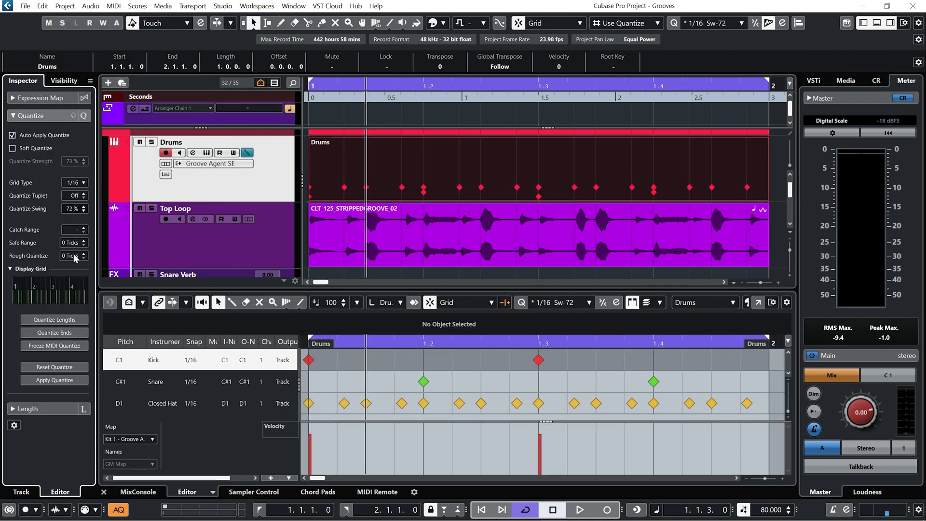
pyautogui.click(71, 209)
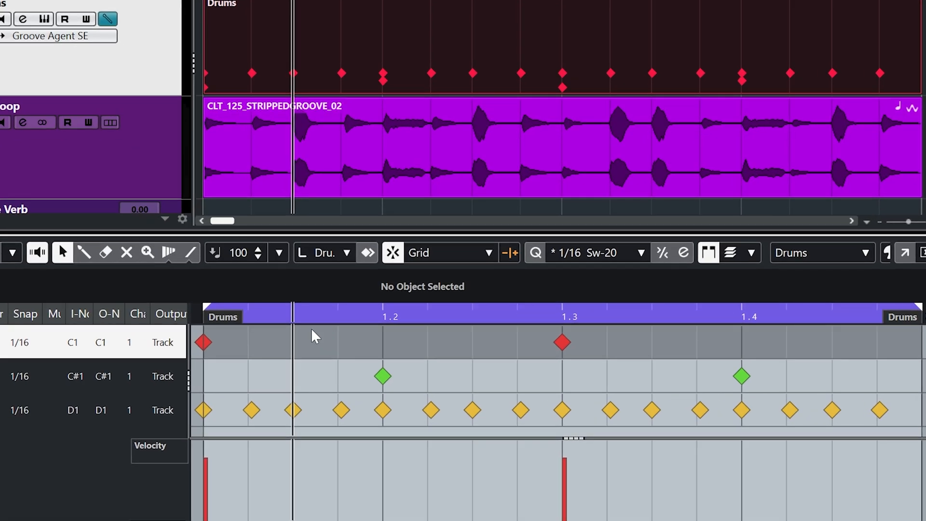
pyautogui.moveTo(283, 307)
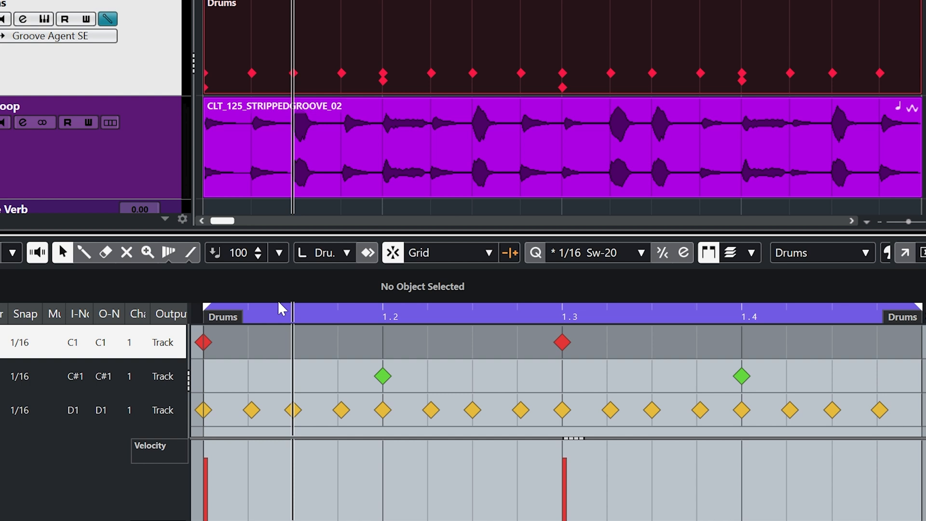
pyautogui.moveTo(39, 326)
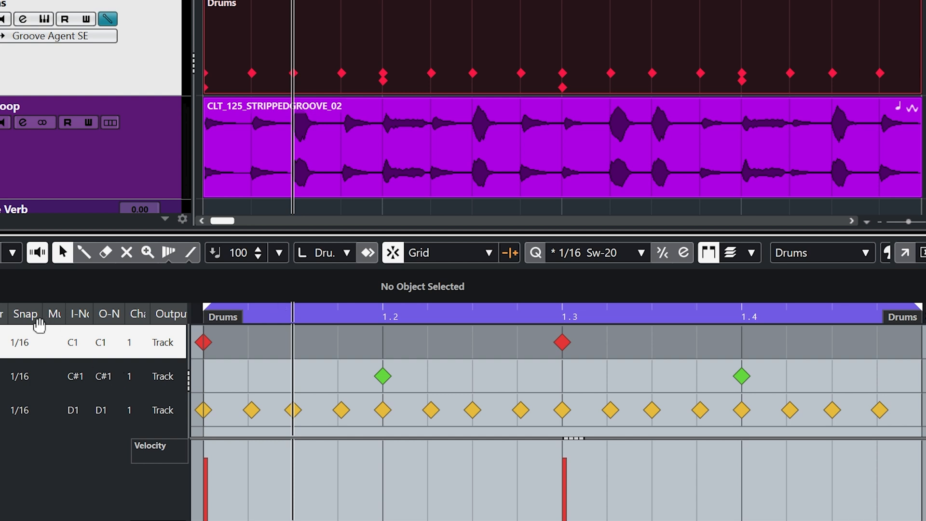
pyautogui.moveTo(23, 404)
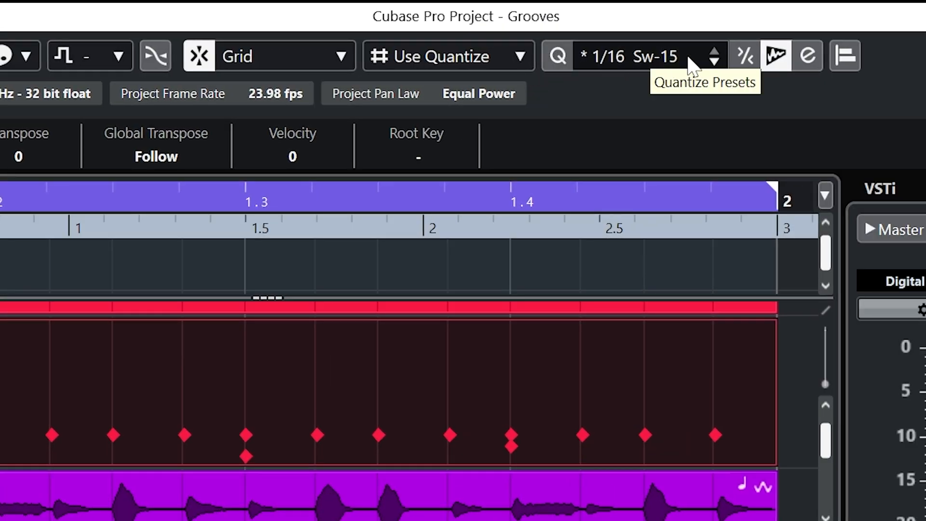
pyautogui.click(714, 50)
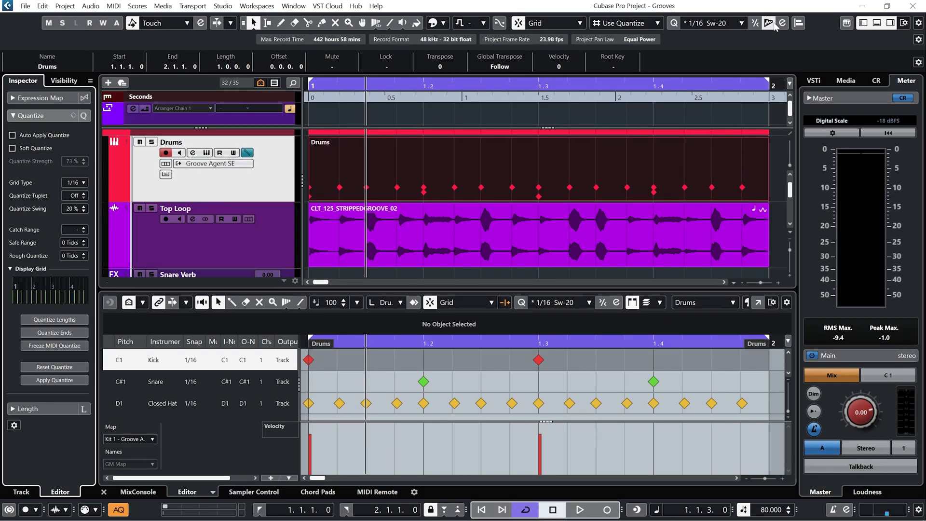
pyautogui.click(755, 23)
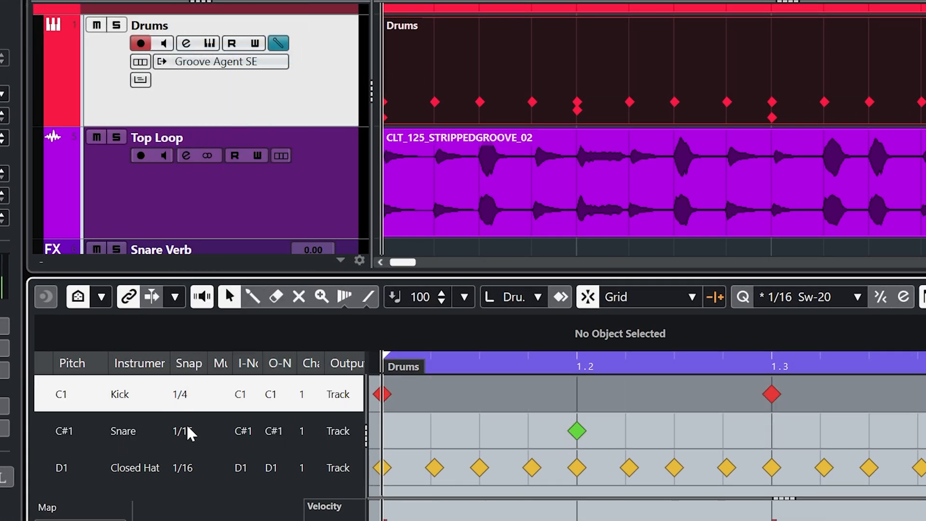
# Step: Set the snare lane's snap value to 1/8
pyautogui.click(180, 431)
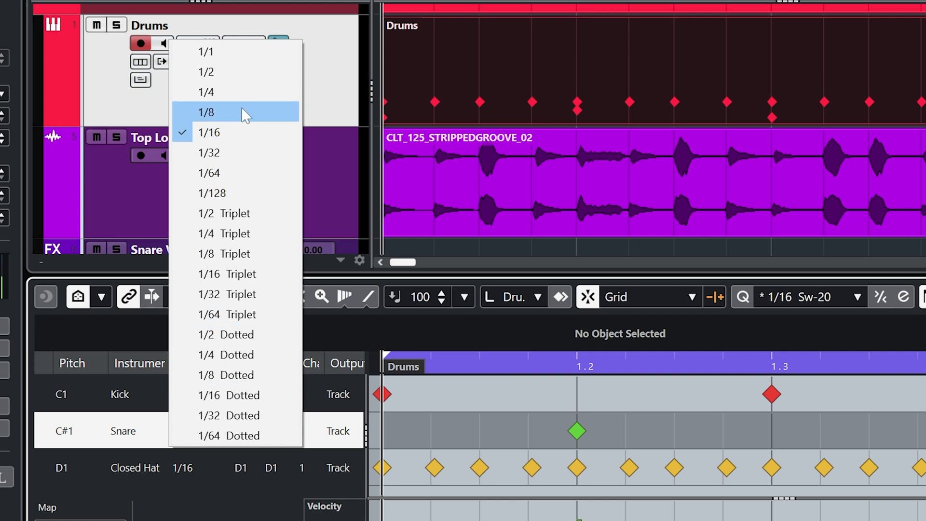
pyautogui.click(207, 113)
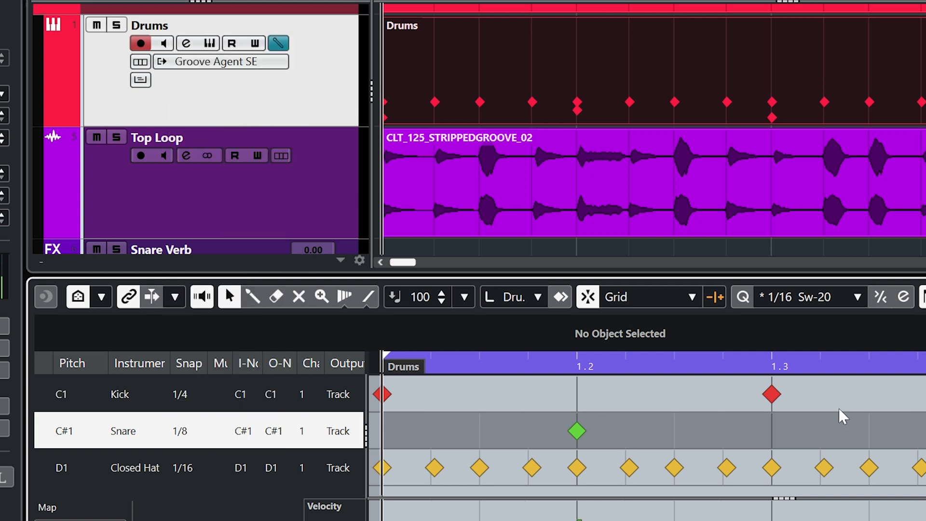
pyautogui.moveTo(753, 436)
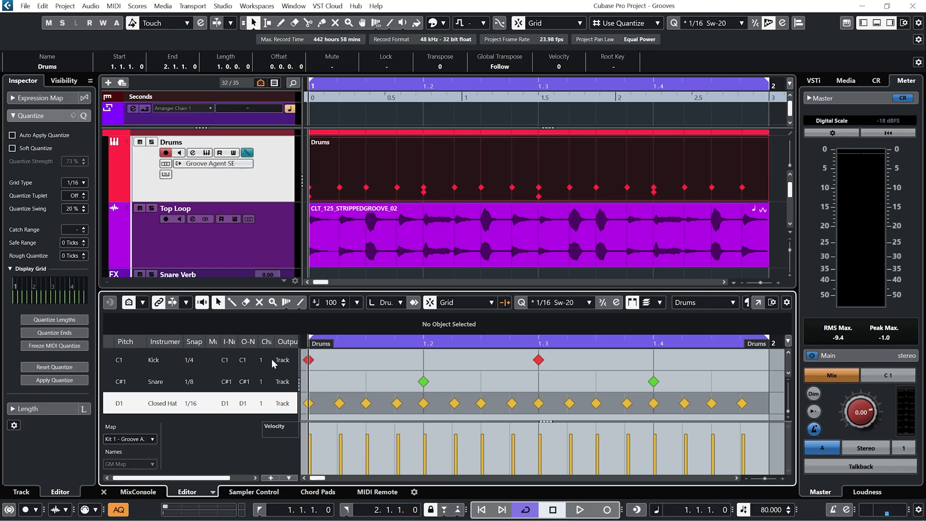
# Step: Save the 1/16 Sw-20 swing settings as a preset and assign it to the Closed Hat lane
pyautogui.click(248, 218)
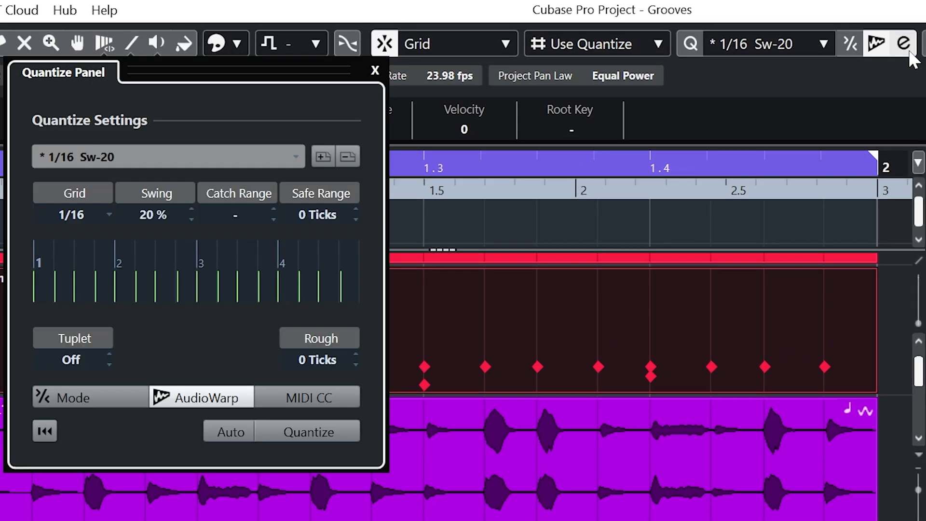
pyautogui.moveTo(323, 156)
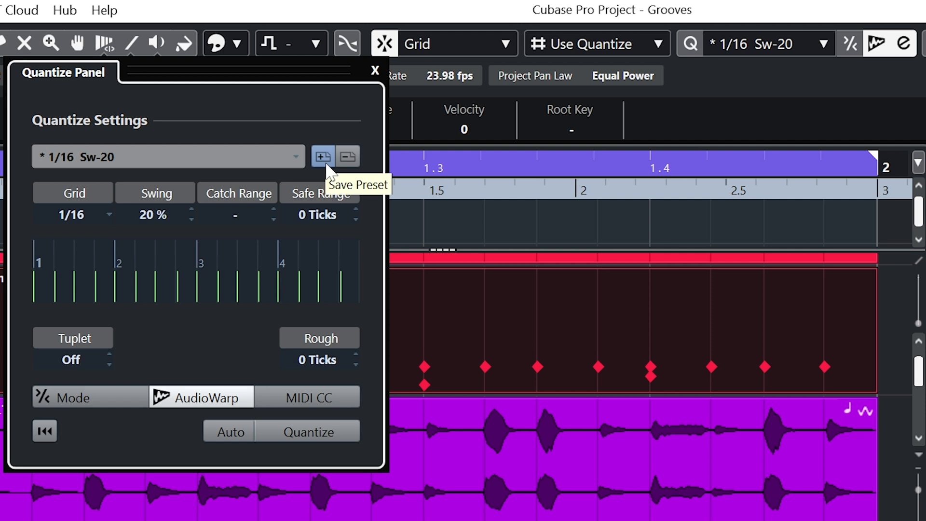
pyautogui.click(323, 156)
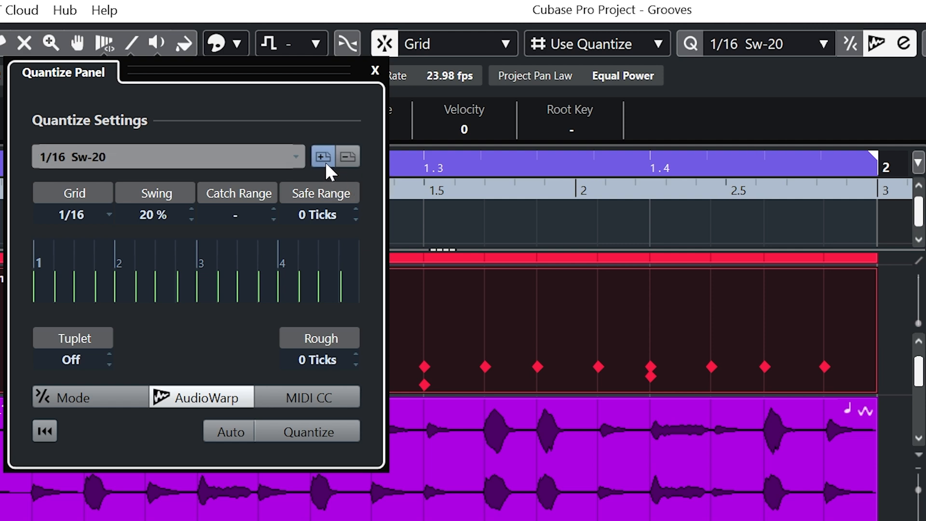
pyautogui.click(373, 71)
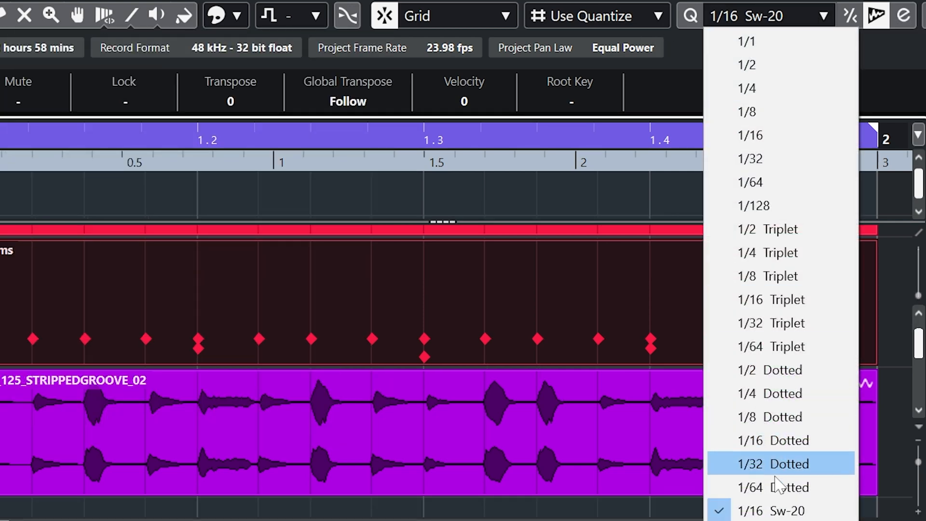
pyautogui.moveTo(797, 510)
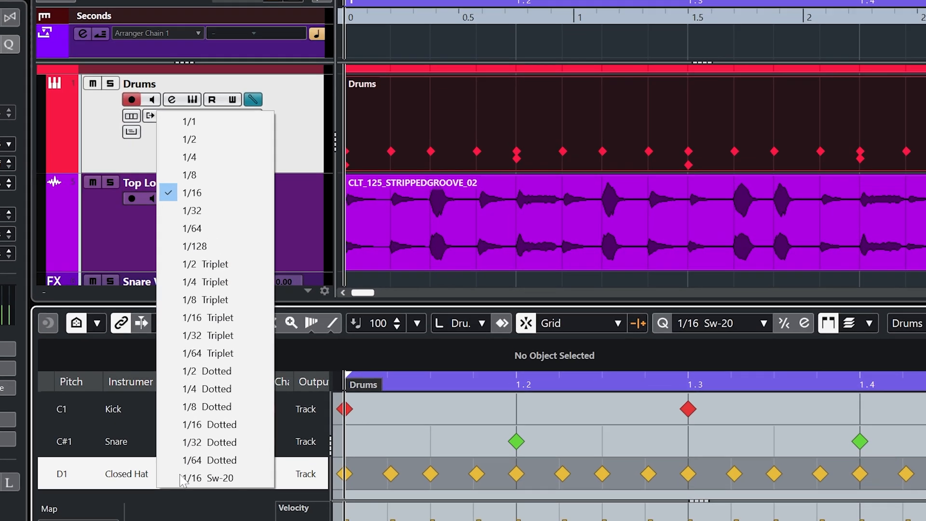
pyautogui.click(208, 478)
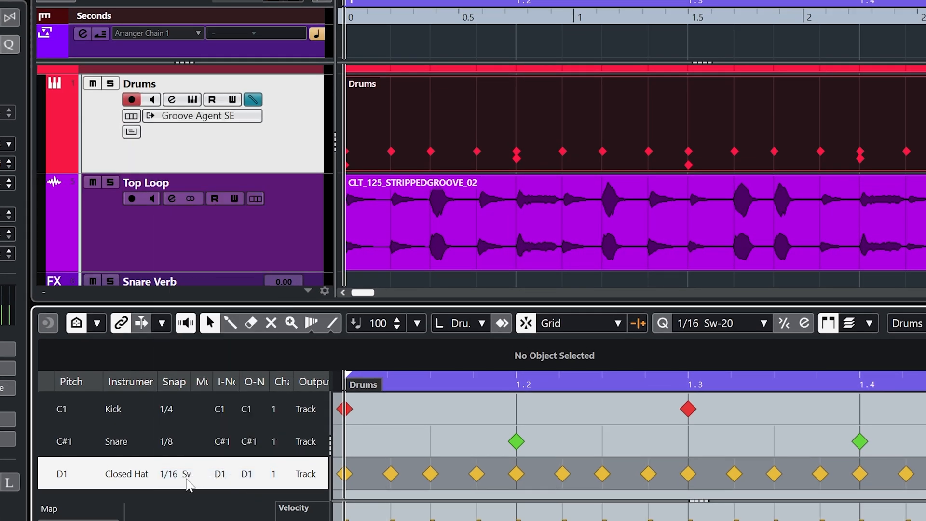
pyautogui.moveTo(207, 488)
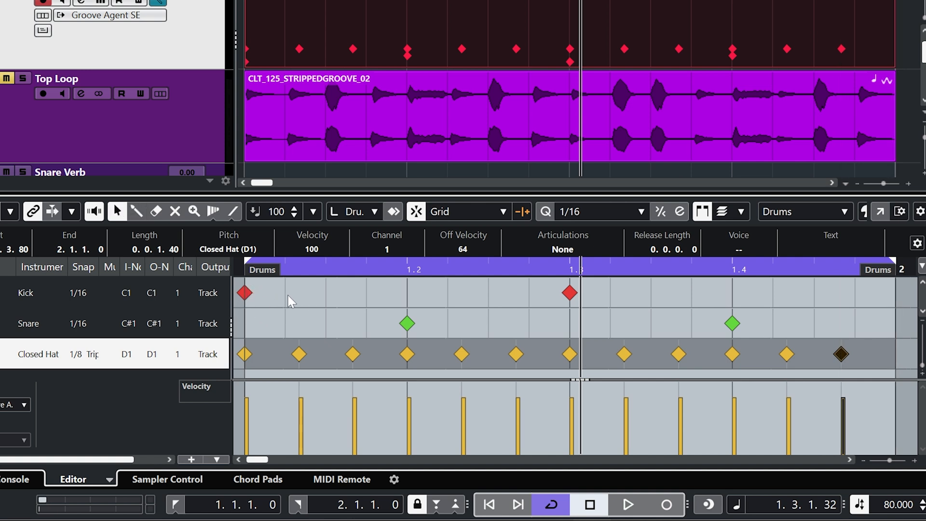
pyautogui.moveTo(285, 284)
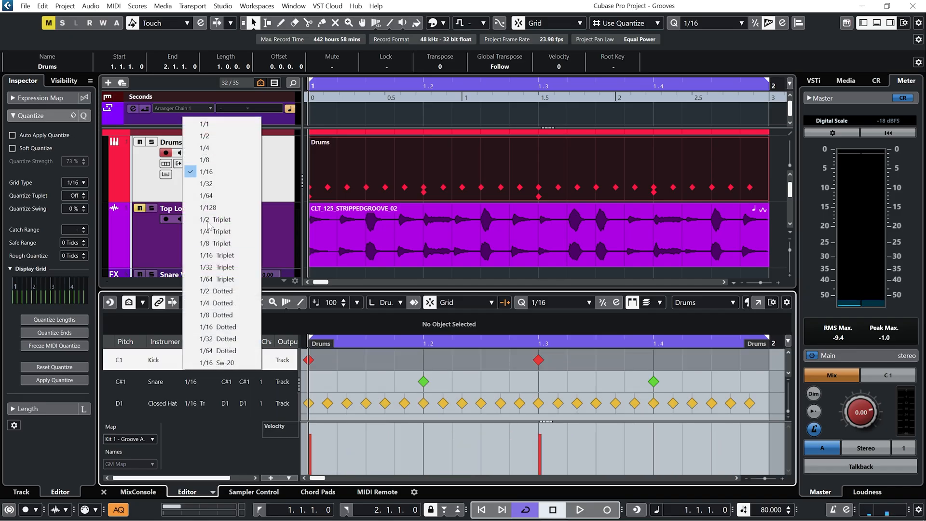
pyautogui.moveTo(221, 255)
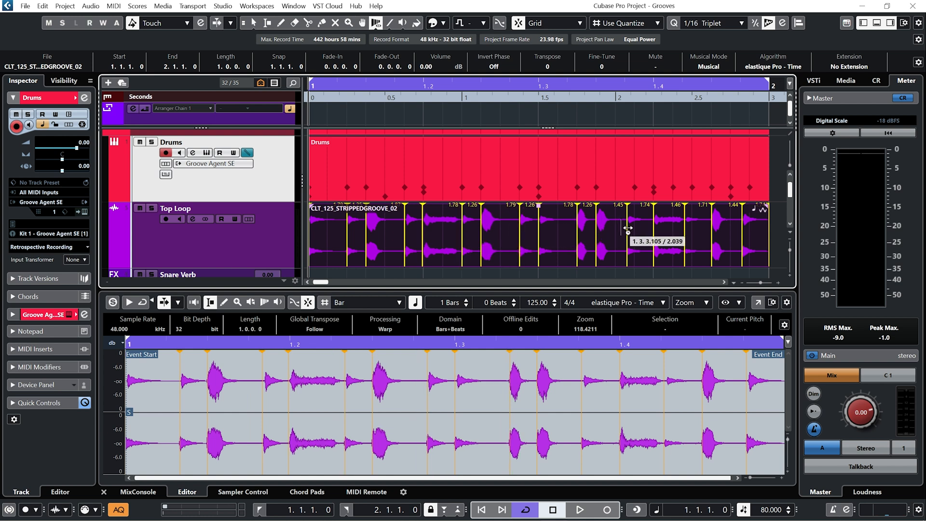
# Step: Open the Top Loop event in the Sample Editor to view its hitpoints and audition it
pyautogui.click(579, 510)
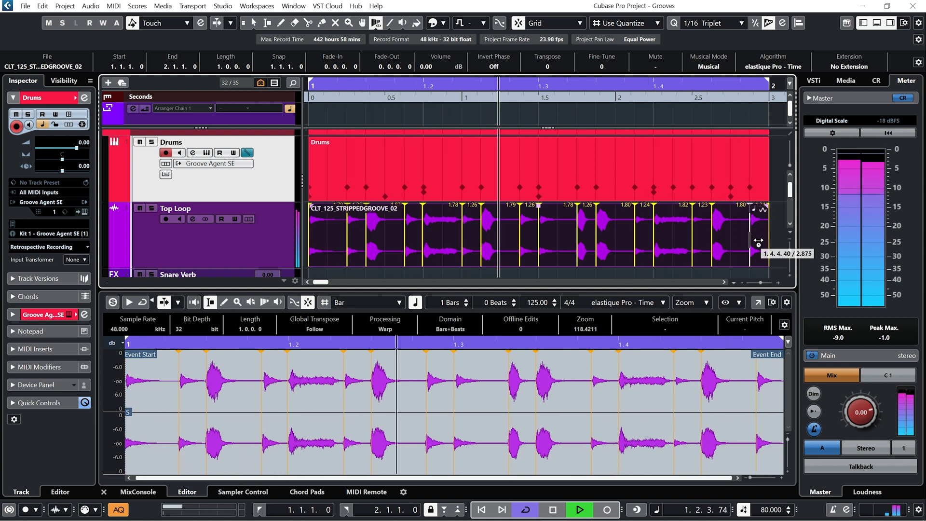
pyautogui.click(579, 510)
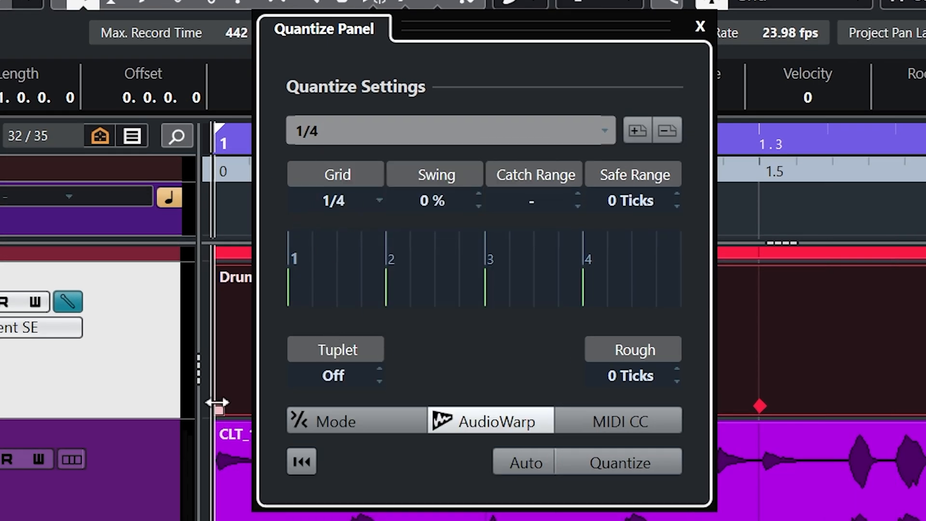
# Step: Raise the 1/4 grid's tuplet setting to 5-let quintuplets, then close the quantize window
pyautogui.click(380, 371)
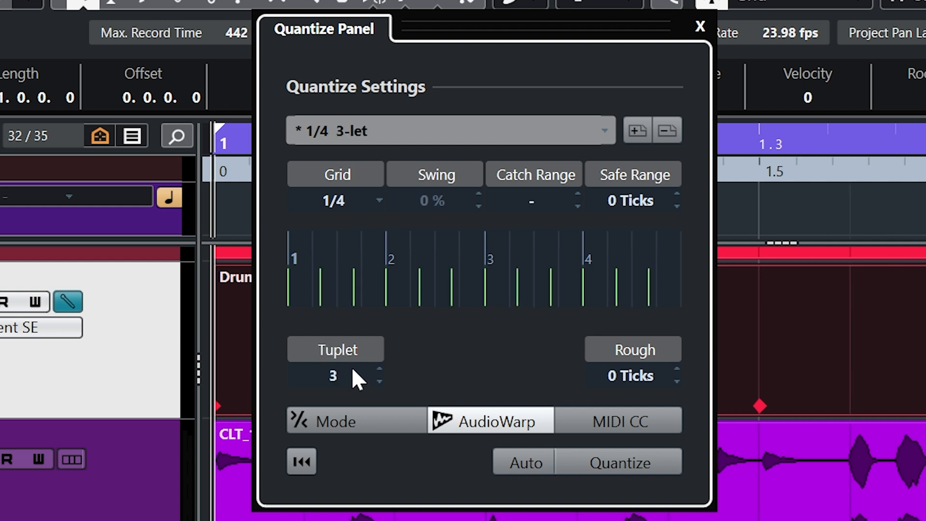
pyautogui.click(379, 370)
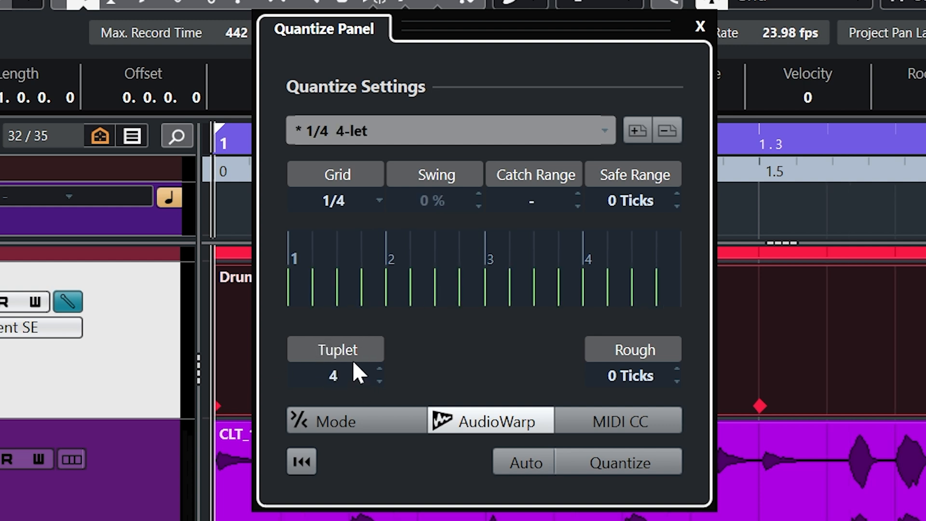
pyautogui.click(380, 370)
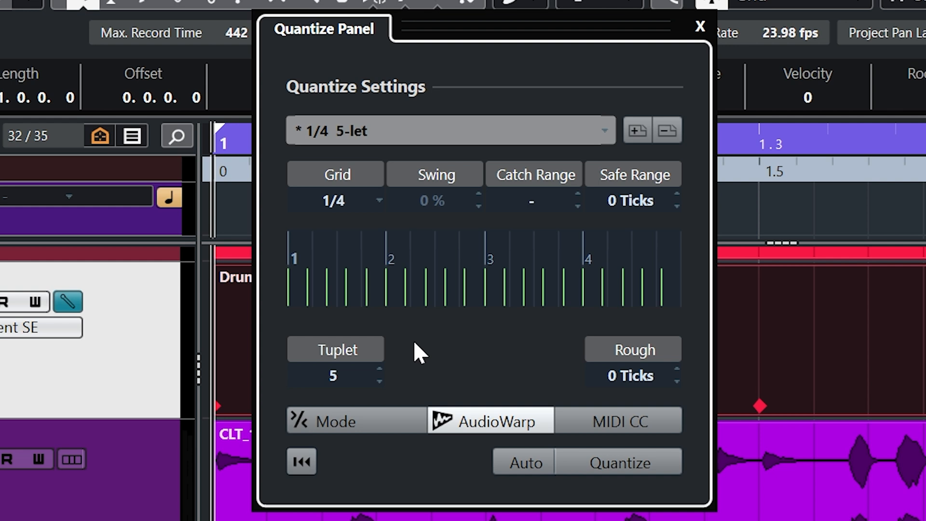
pyautogui.moveTo(637, 130)
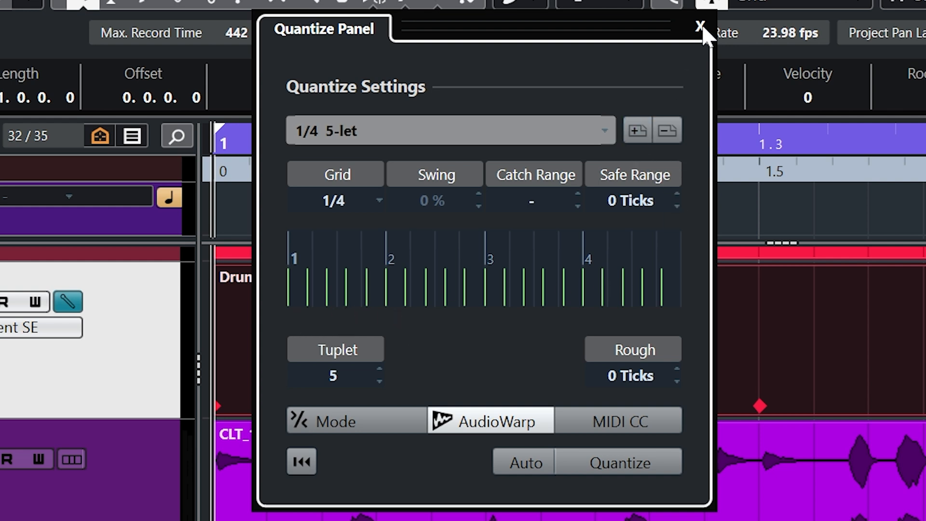
pyautogui.click(700, 27)
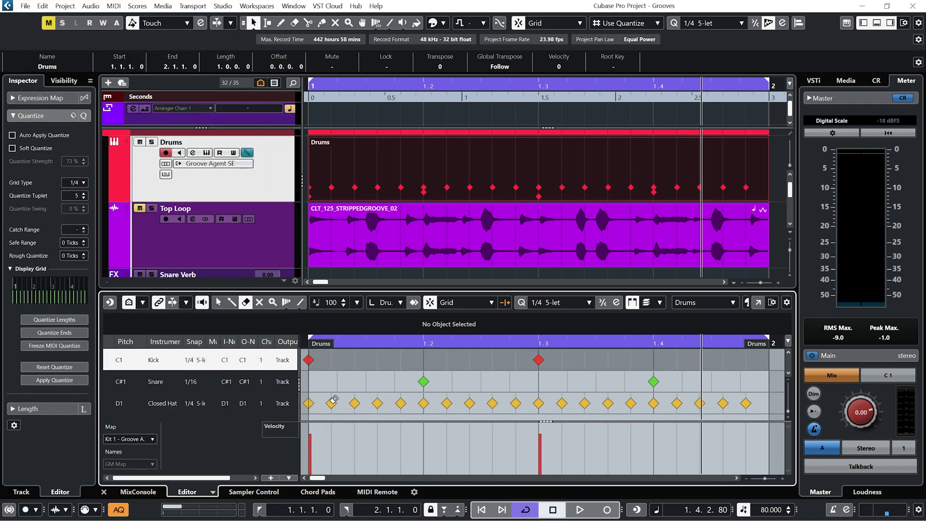
# Step: Apply the 1/4 5-let quantize to the Closed Hat notes
pyautogui.click(580, 509)
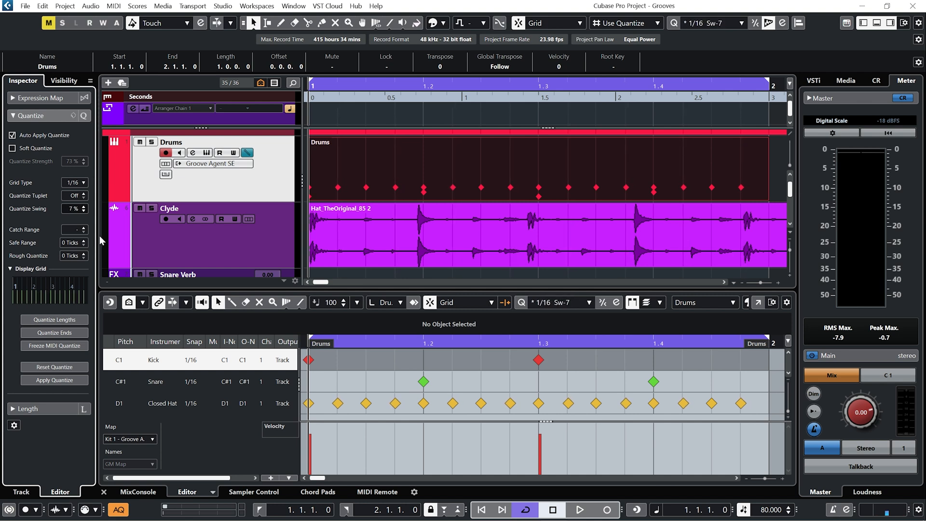
pyautogui.moveTo(102, 240)
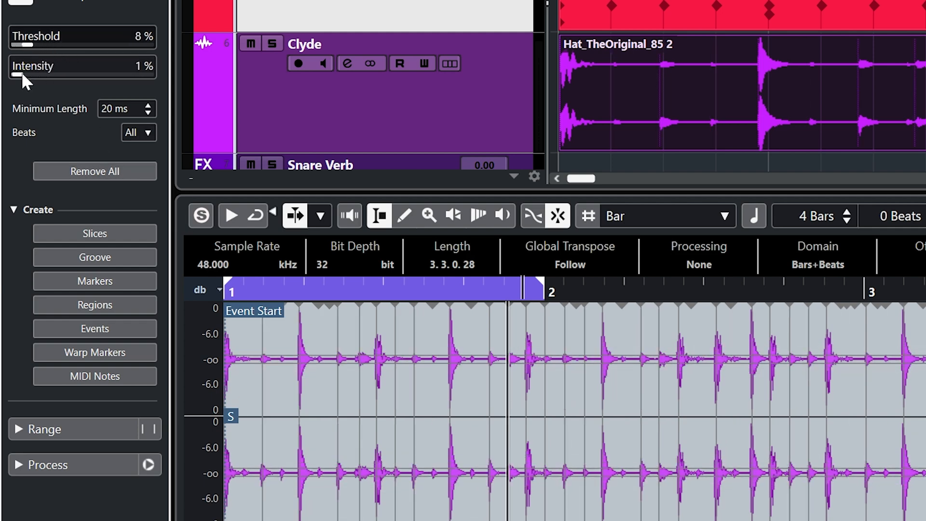
# Step: Drop the Hat_TheOriginal_85 2 hitpoint threshold to 0% and create a groove from its hitpoints
pyautogui.moveTo(83, 37); pyautogui.dragTo(6, 36)
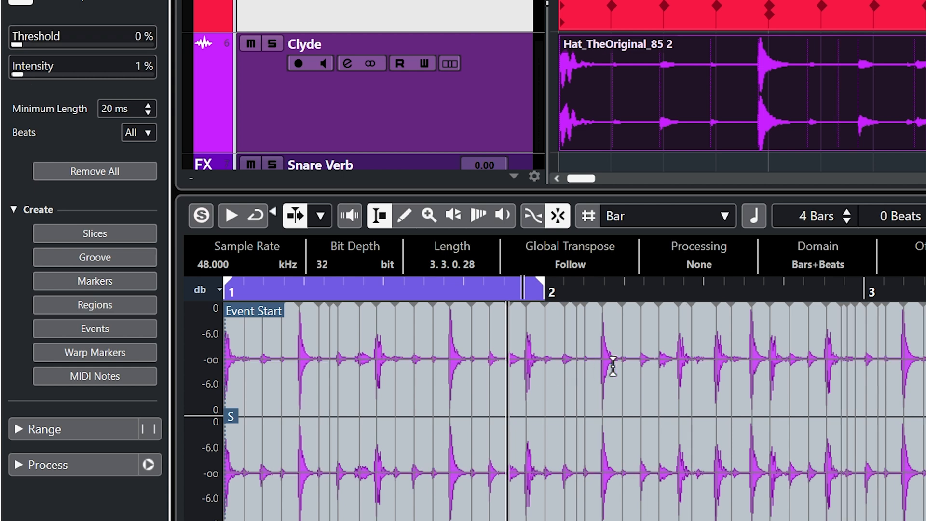
pyautogui.moveTo(489, 323)
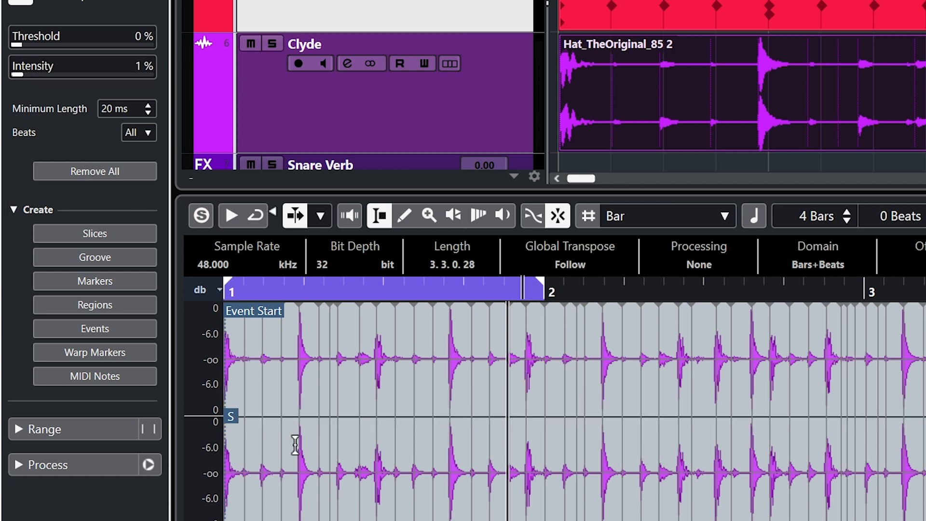
pyautogui.moveTo(834, 402)
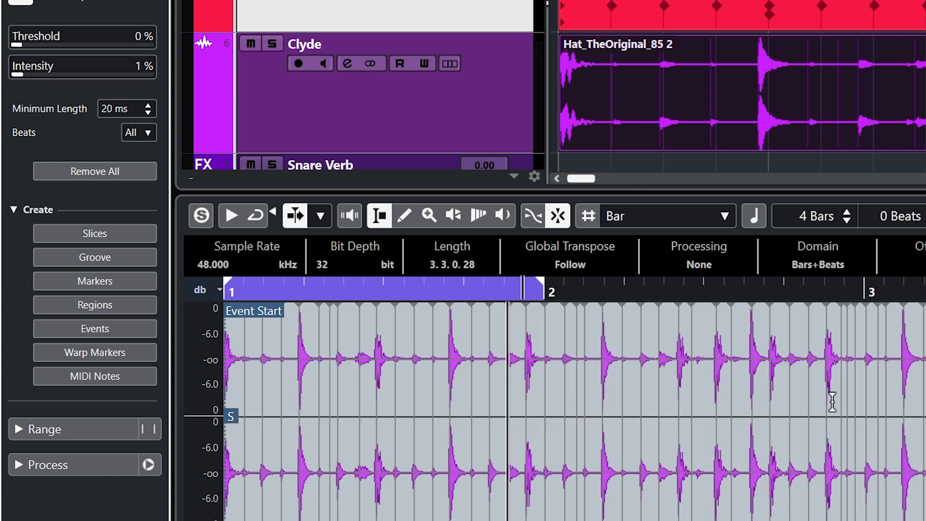
pyautogui.moveTo(95, 257)
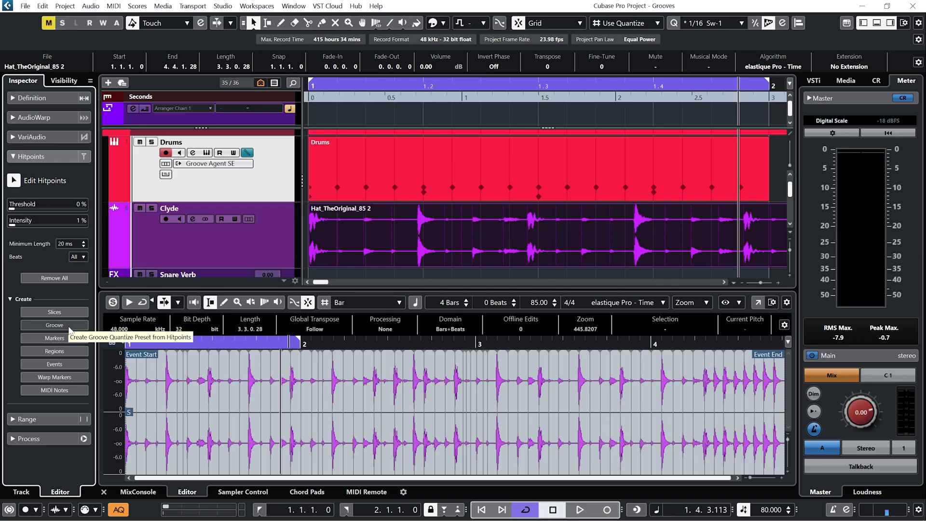
pyautogui.click(742, 23)
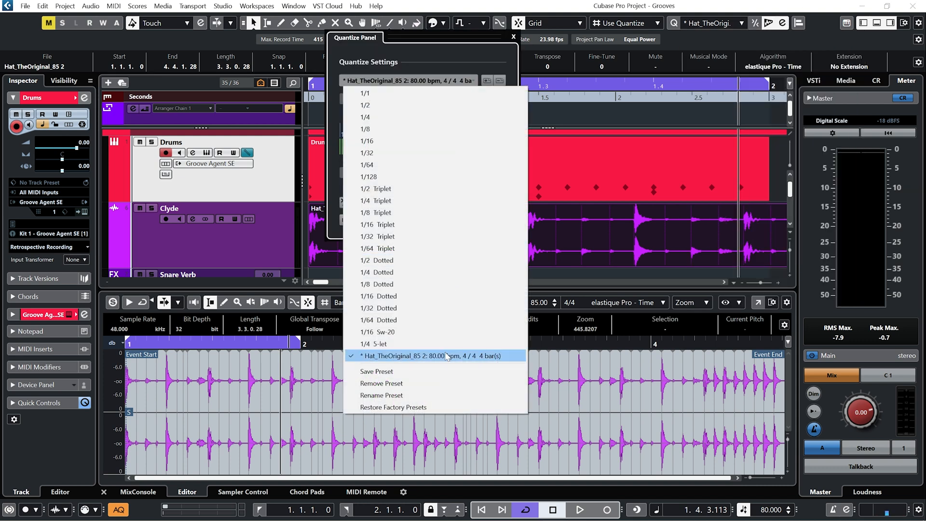
# Step: Save the extracted groove as a quantize preset named 'Clyde Groove'
pyautogui.click(382, 394)
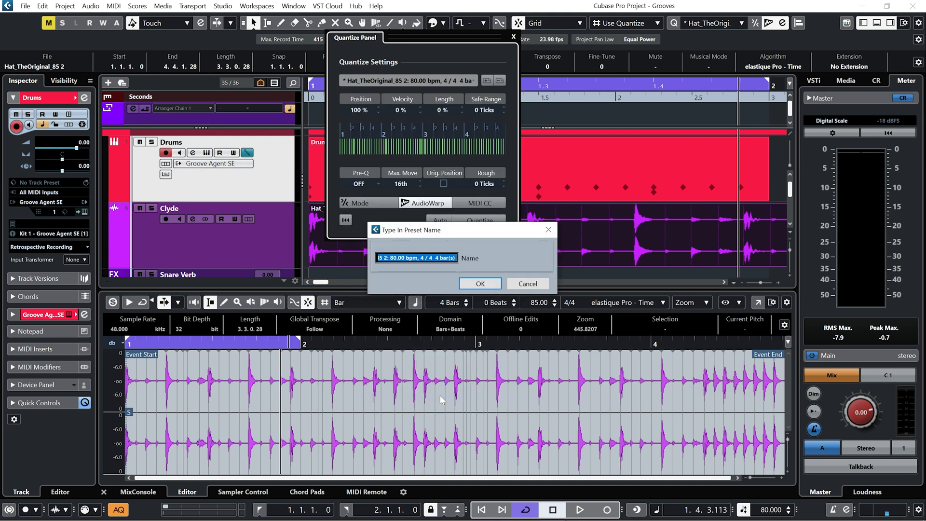
pyautogui.write('C')
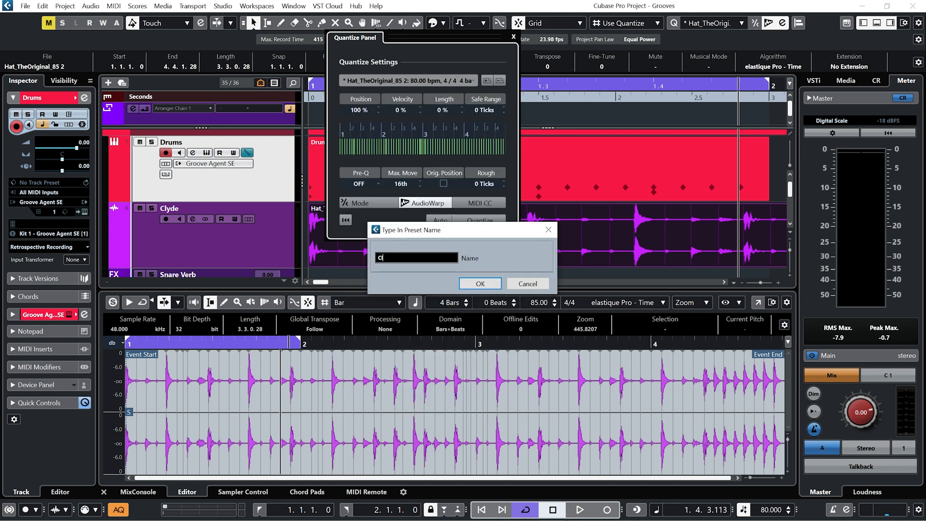
pyautogui.write('Clyde Groo')
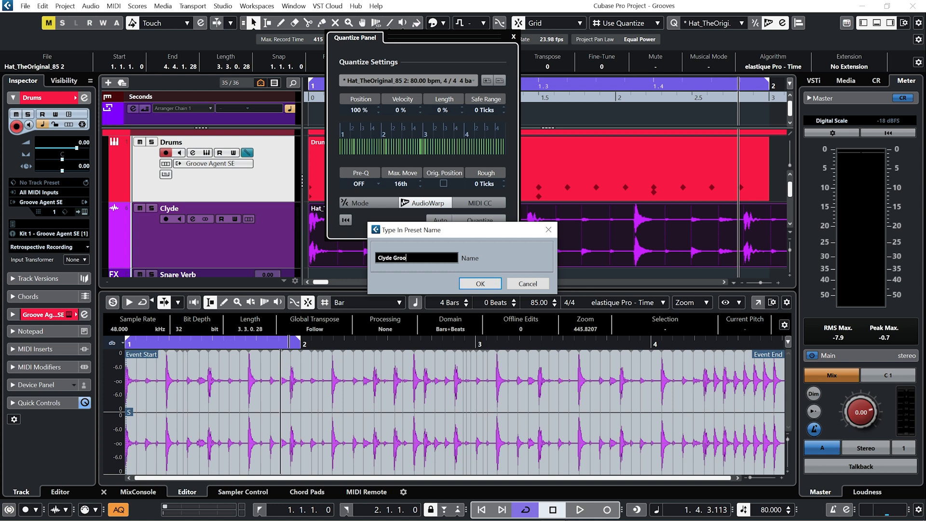
pyautogui.click(479, 283)
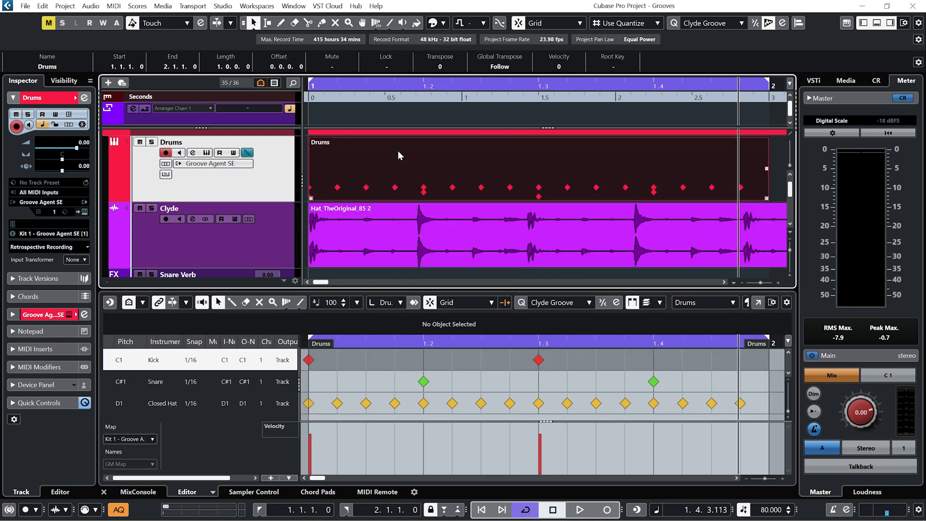
pyautogui.moveTo(202, 408)
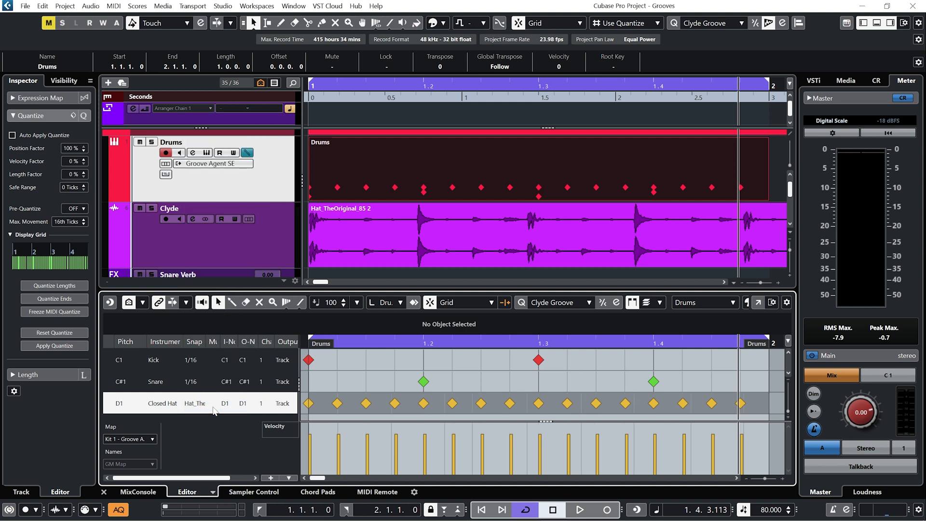
# Step: Set the kick, snare and hat lanes to Clyde Groove and enable Auto Apply Quantize
pyautogui.click(12, 134)
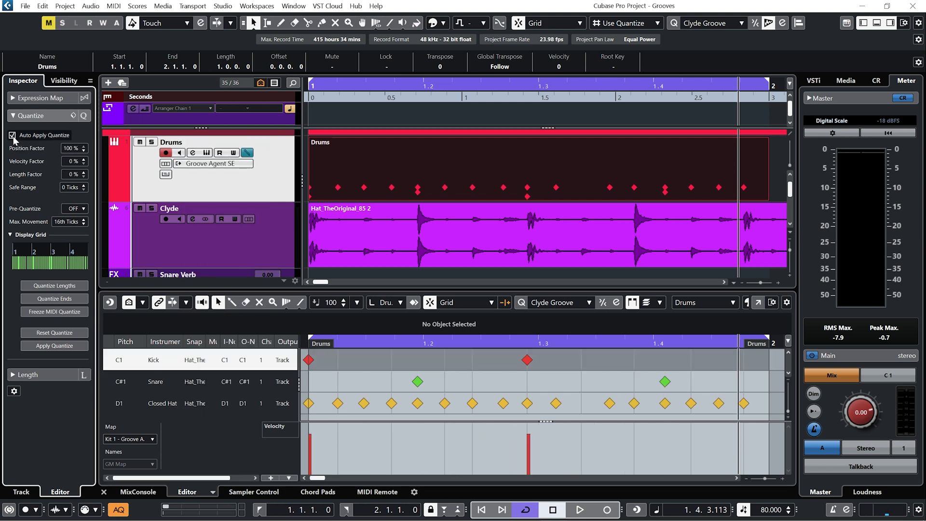
pyautogui.click(579, 509)
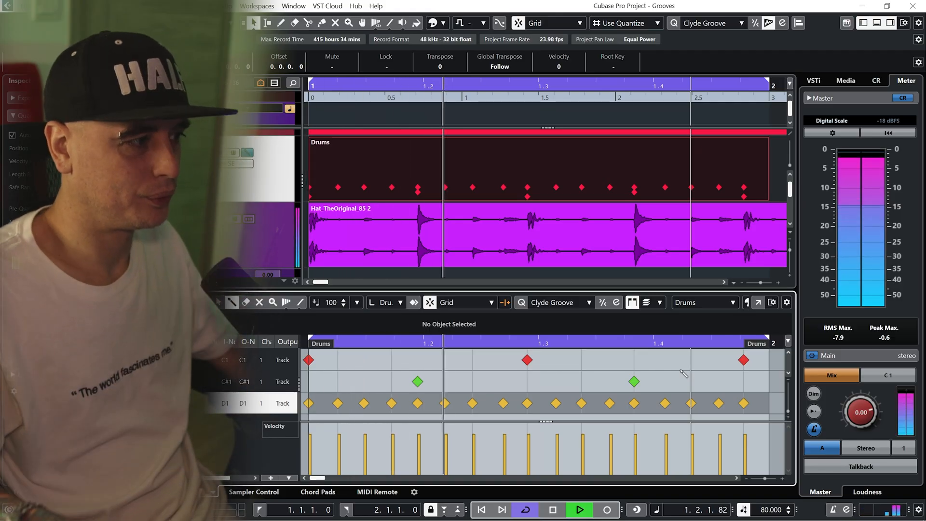